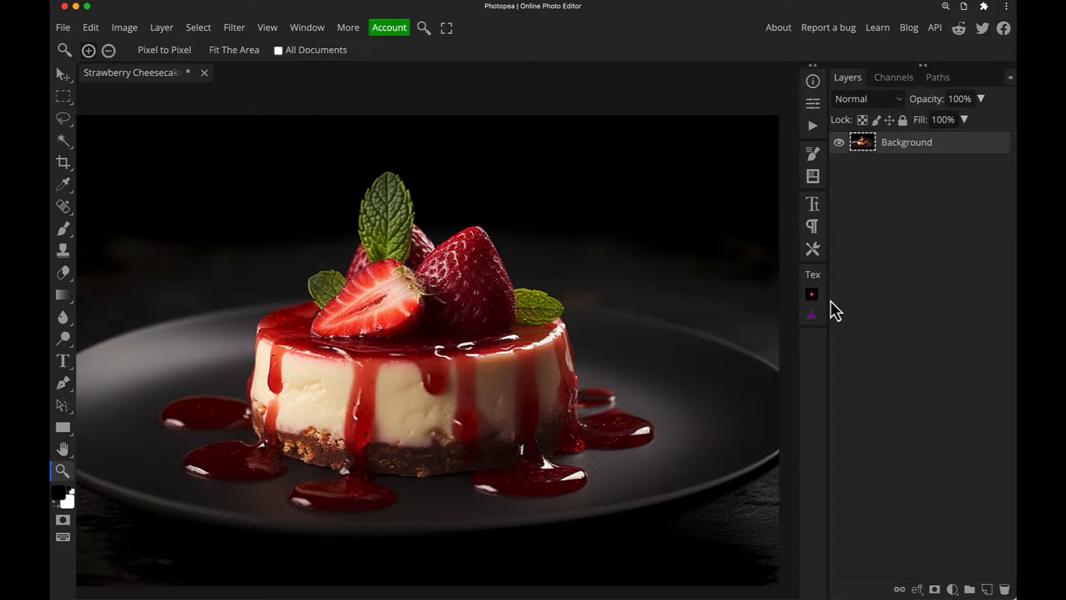
pyautogui.moveTo(876, 202)
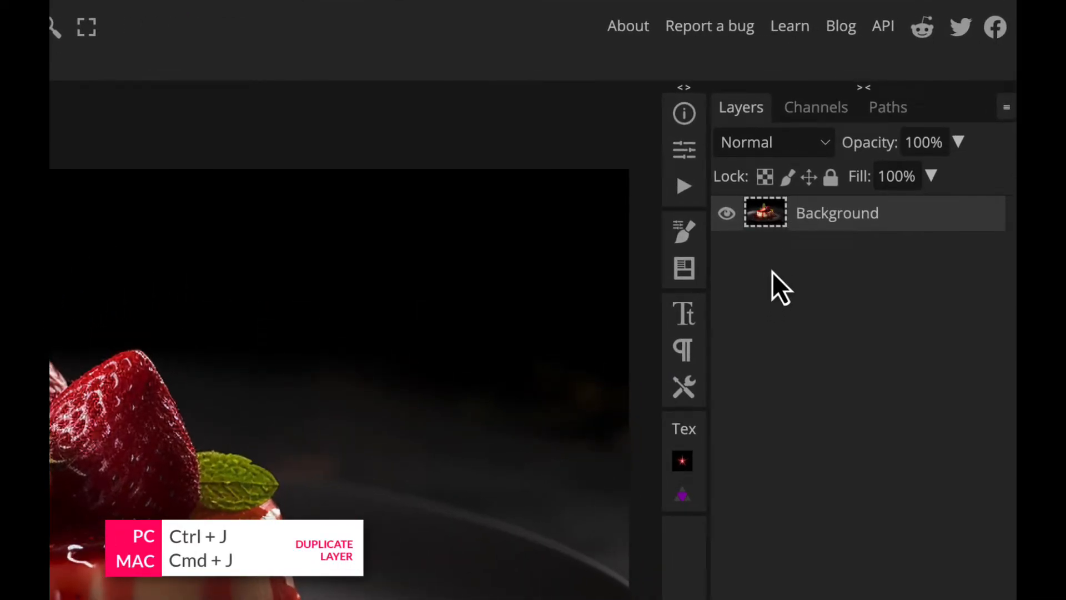
pyautogui.moveTo(781, 279)
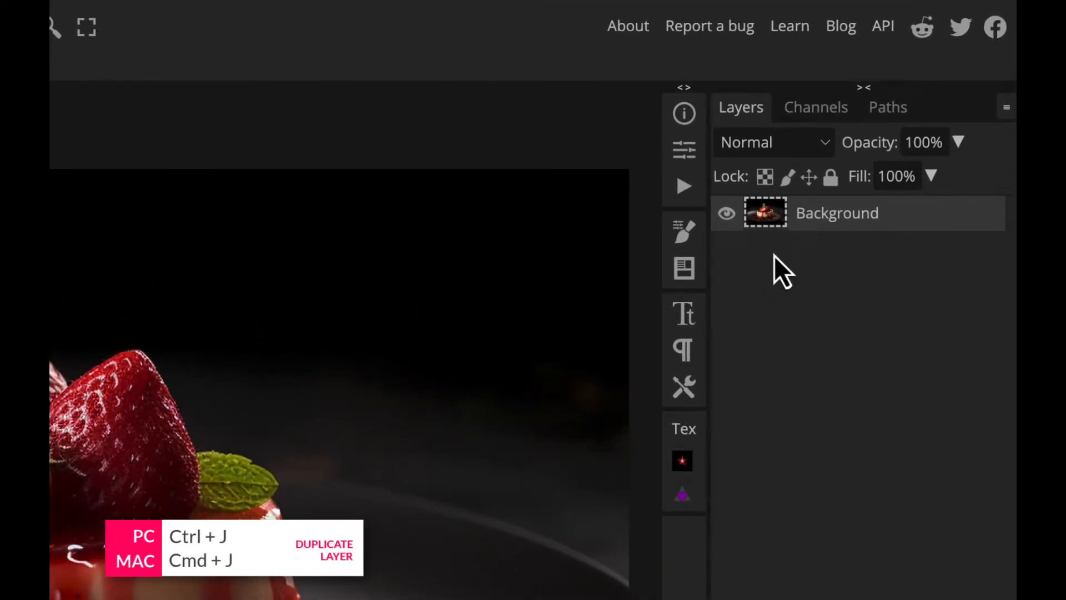
# Duplicate the Background photo into a new Layer 1 with Ctrl+J
pyautogui.press('ctrl+j')
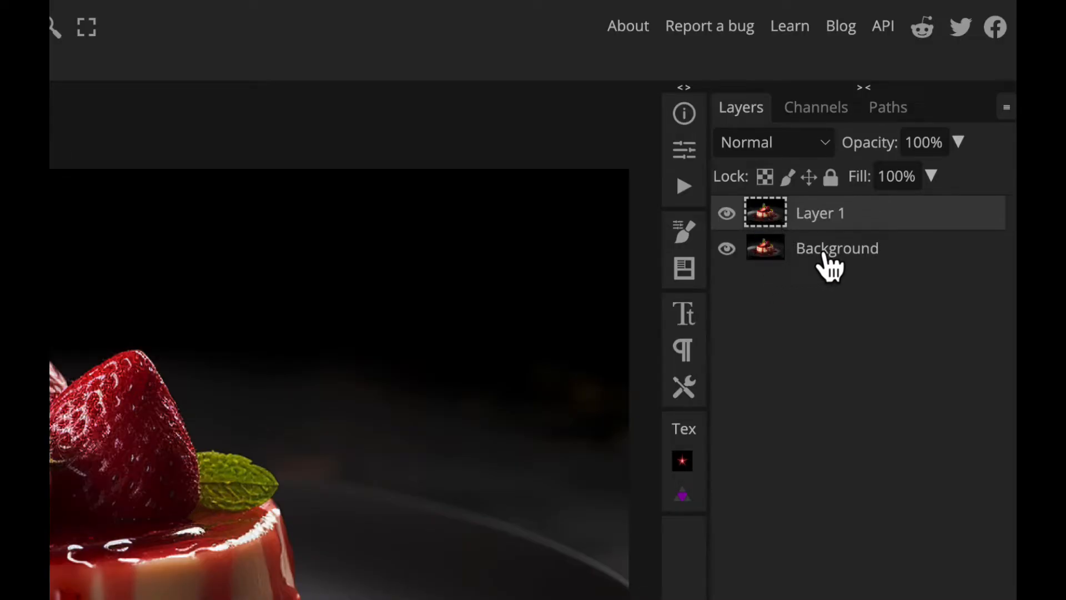
pyautogui.moveTo(768, 221)
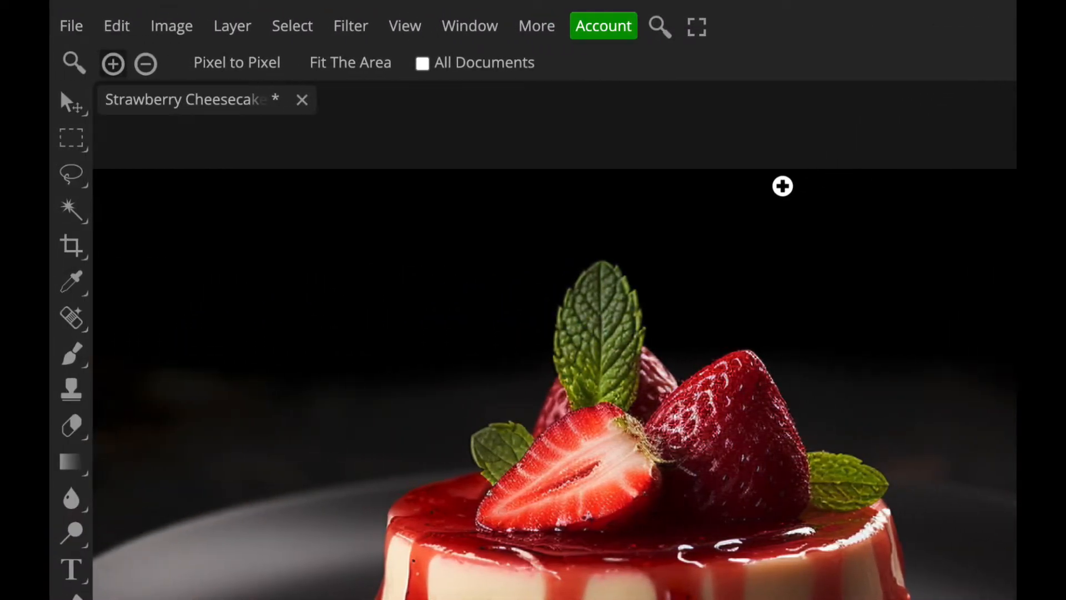
pyautogui.moveTo(71, 318)
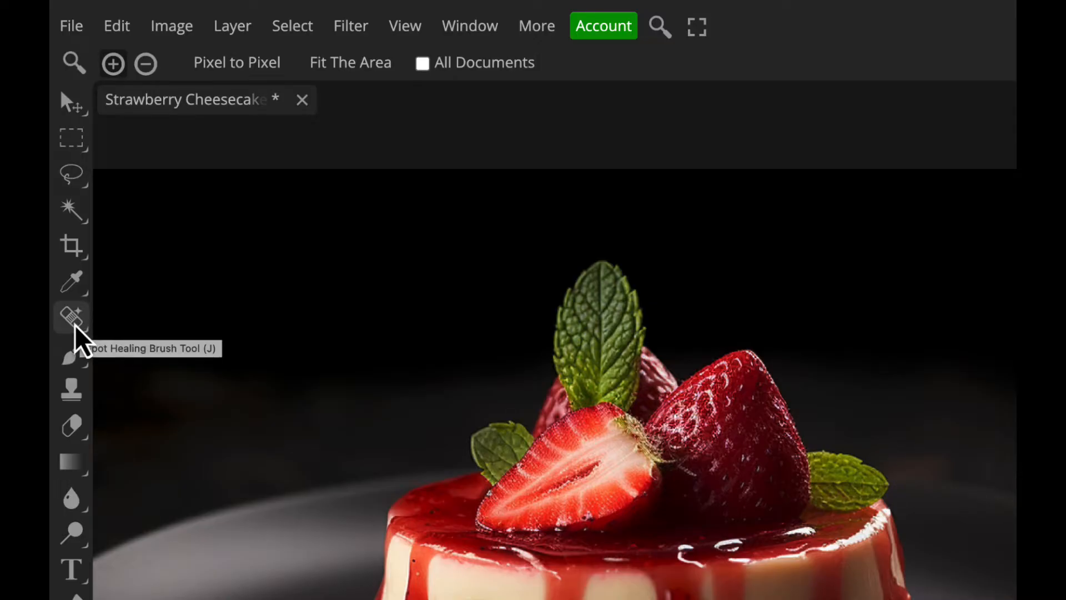
# Activate Magic Remove from the healing tool group and focus the New content field
pyautogui.click(71, 319)
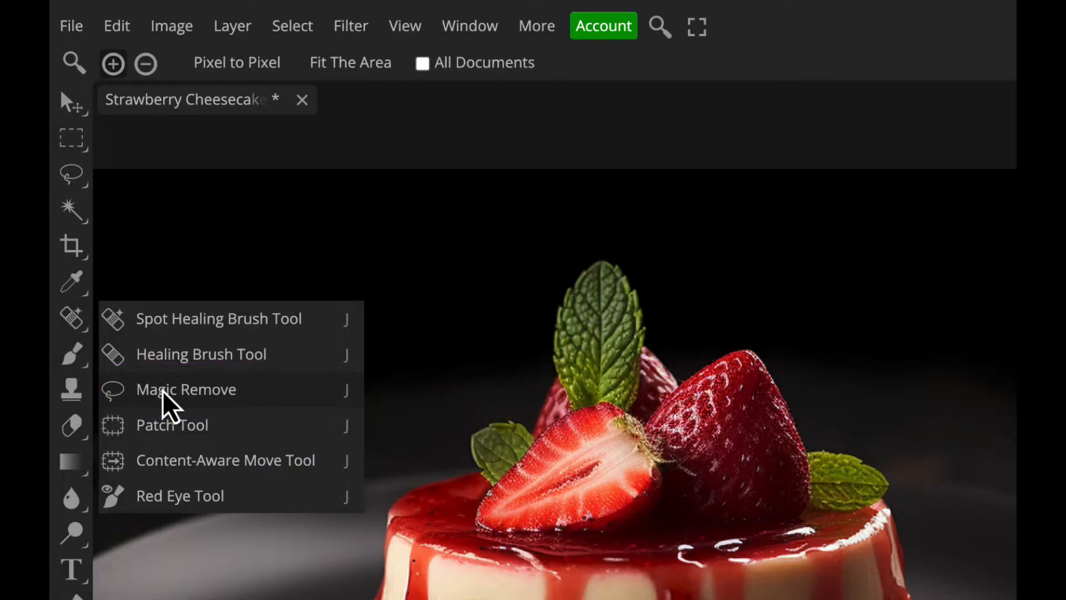
pyautogui.click(185, 388)
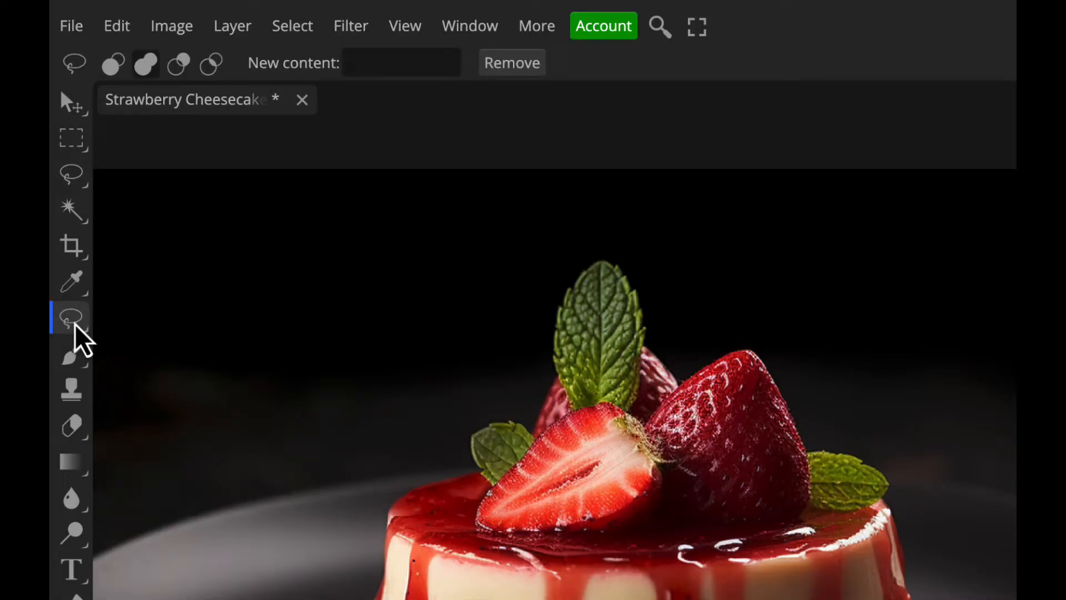
pyautogui.click(401, 62)
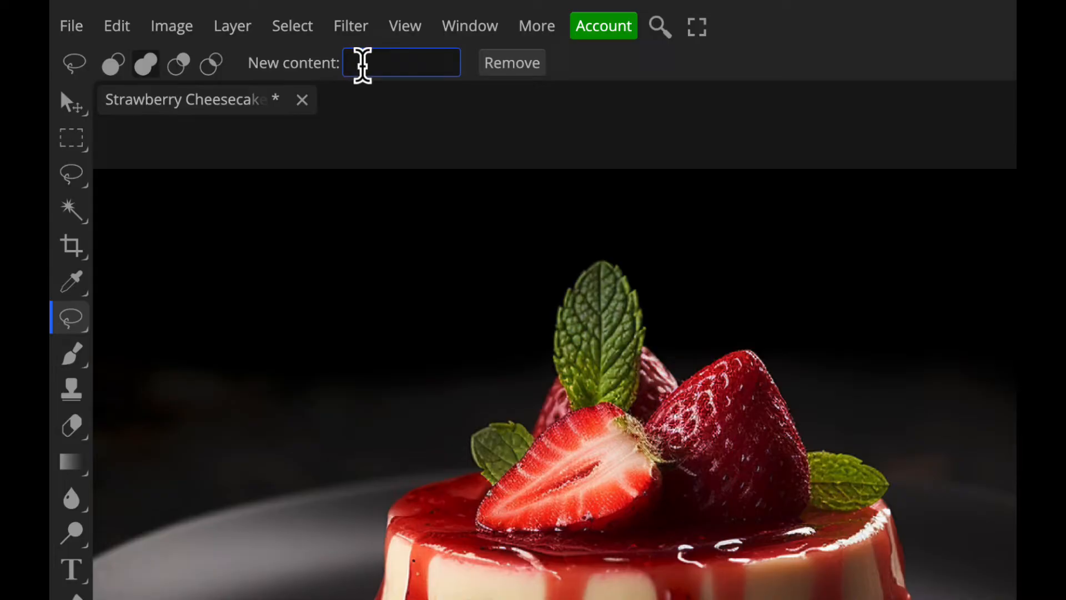
pyautogui.moveTo(373, 63)
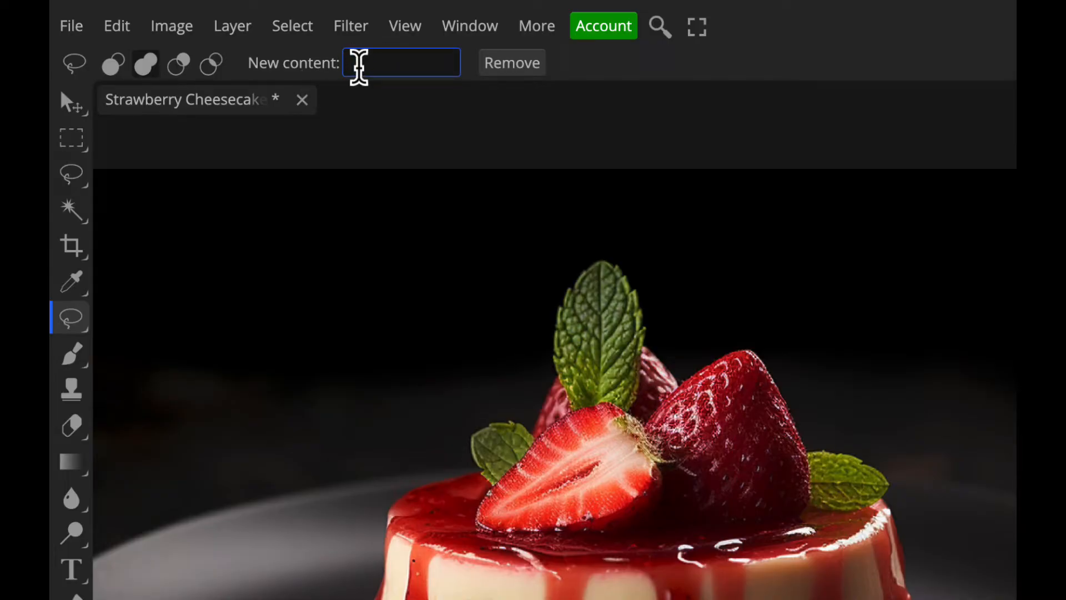
pyautogui.moveTo(379, 62)
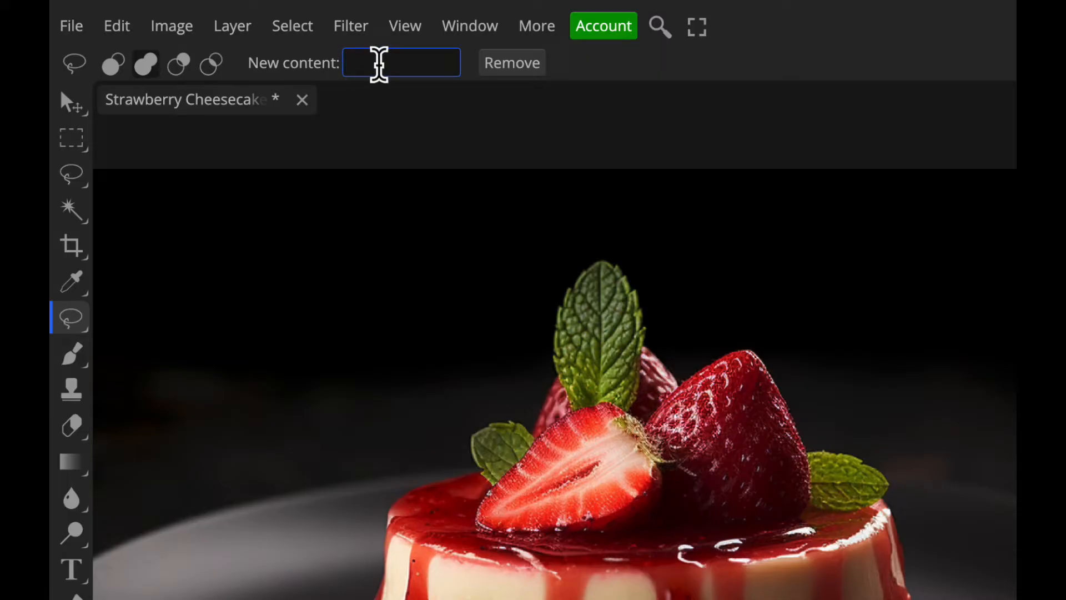
pyautogui.moveTo(462, 125)
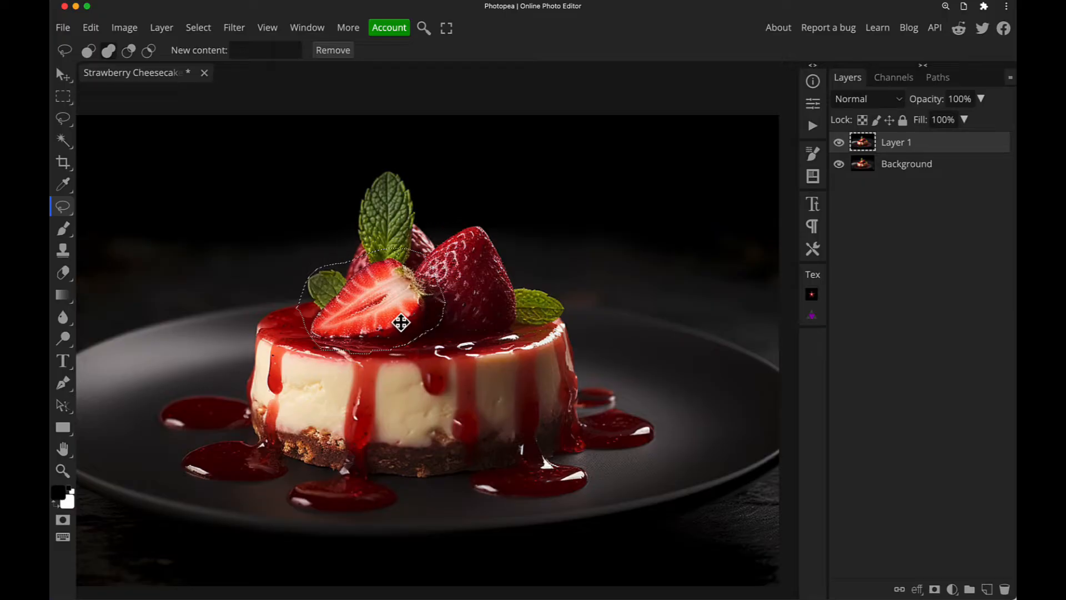
pyautogui.moveTo(373, 125)
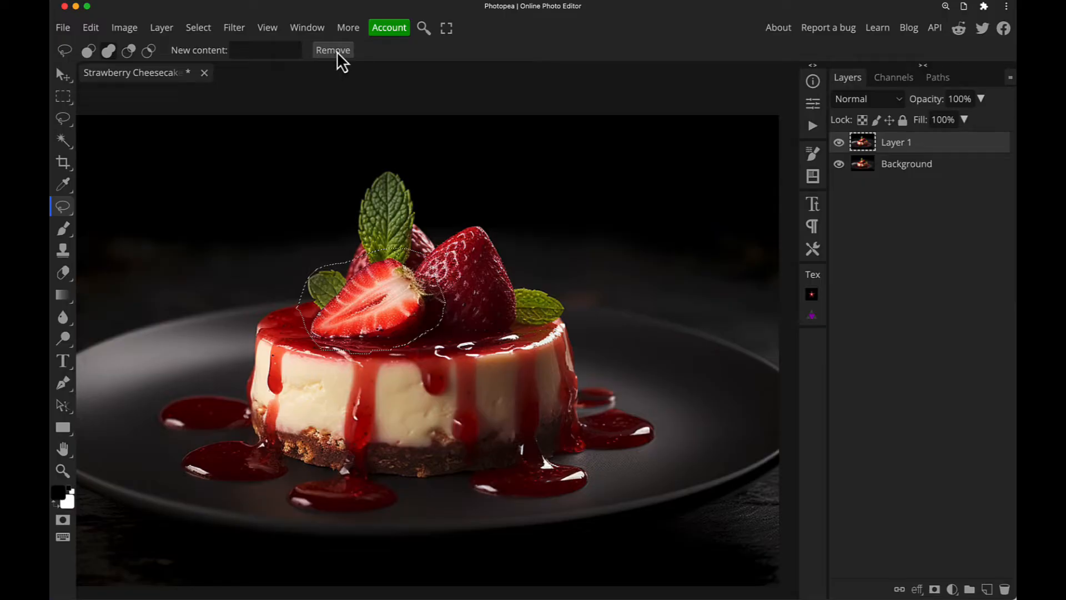
# Generate replacement variants (mint, lime) for the lassoed halved strawberry via Remove
pyautogui.click(332, 50)
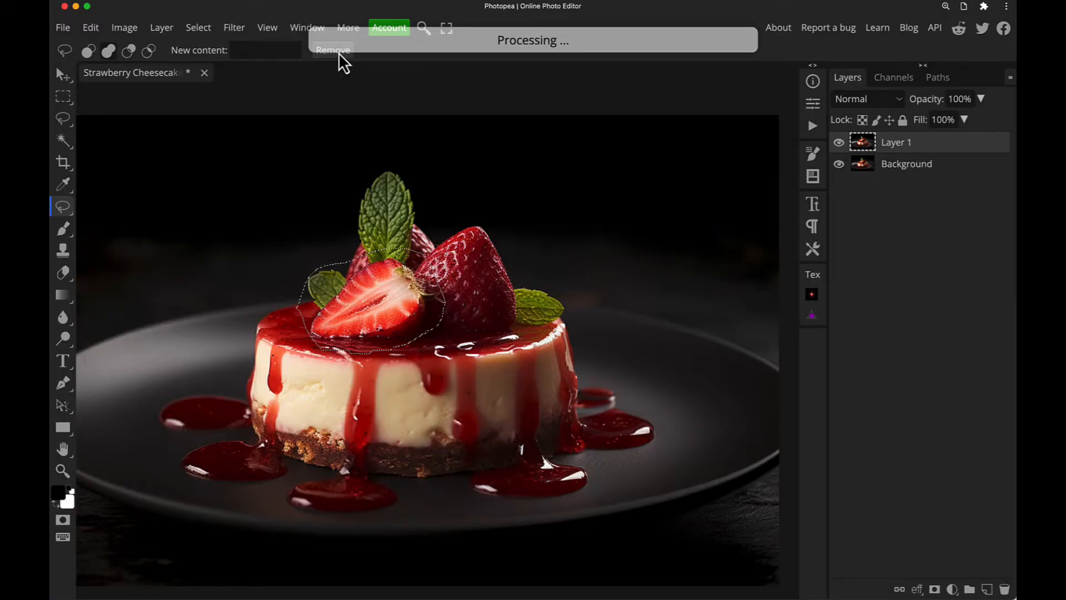
pyautogui.click(332, 50)
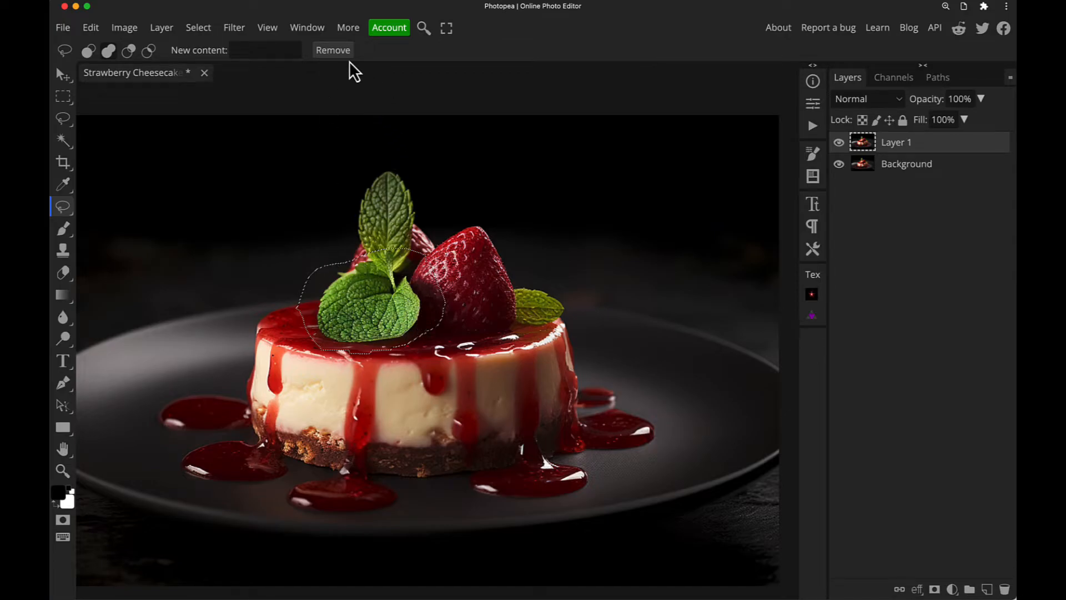
pyautogui.click(332, 50)
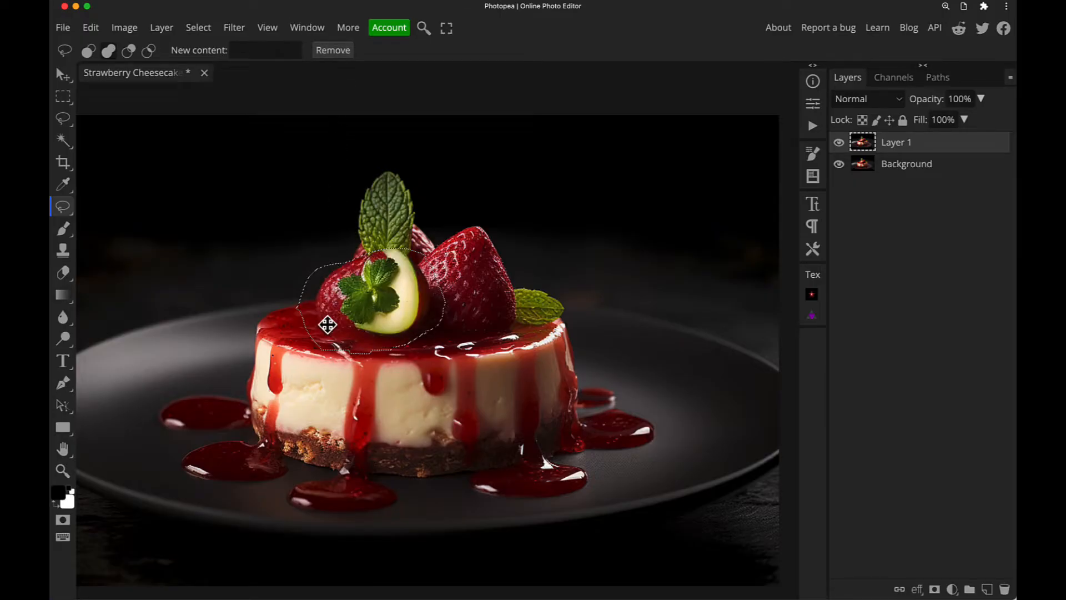
pyautogui.moveTo(339, 246)
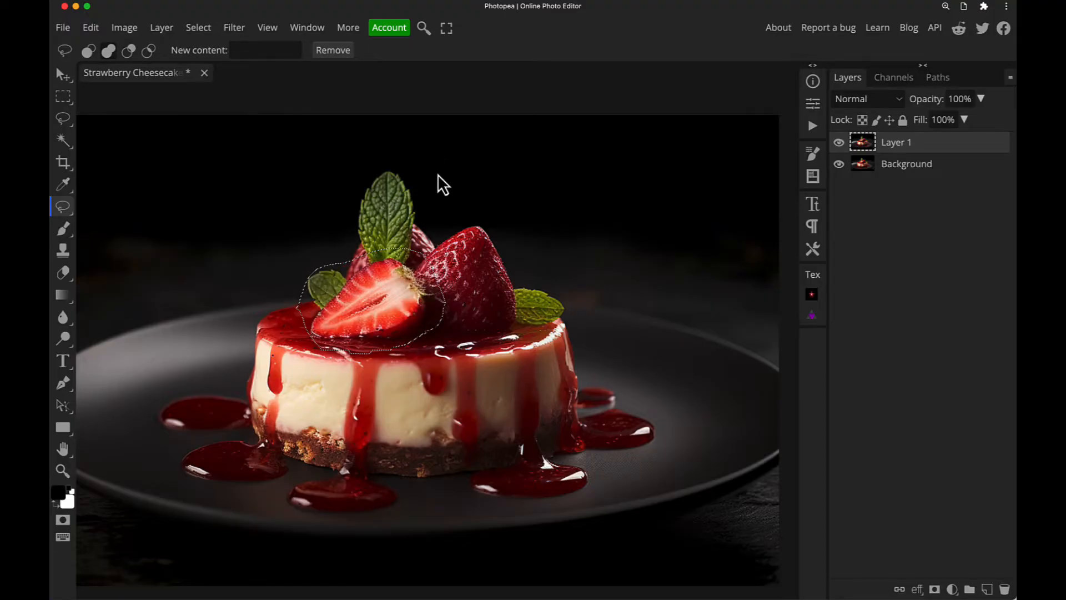
# Replace the halved strawberry with generated 'raspberries', then regenerate a second variant
pyautogui.click(265, 50)
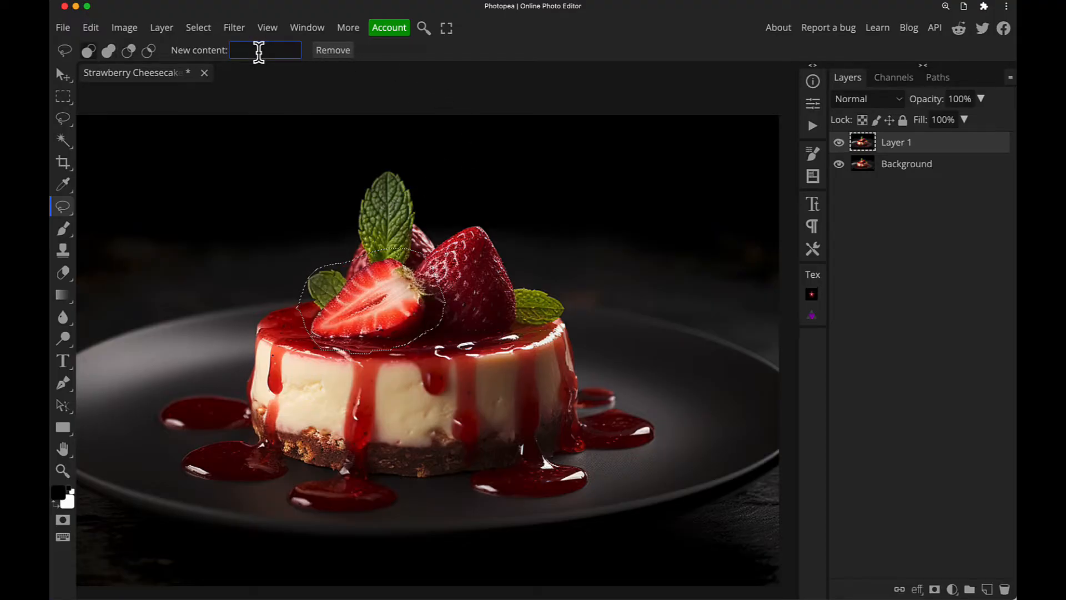
pyautogui.moveTo(246, 53)
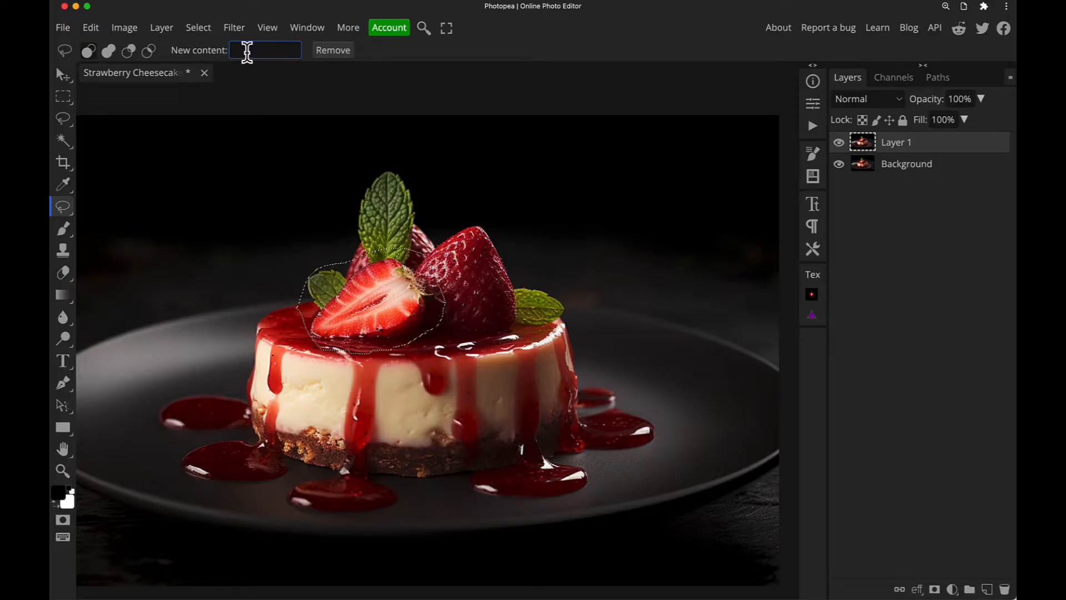
pyautogui.moveTo(406, 295)
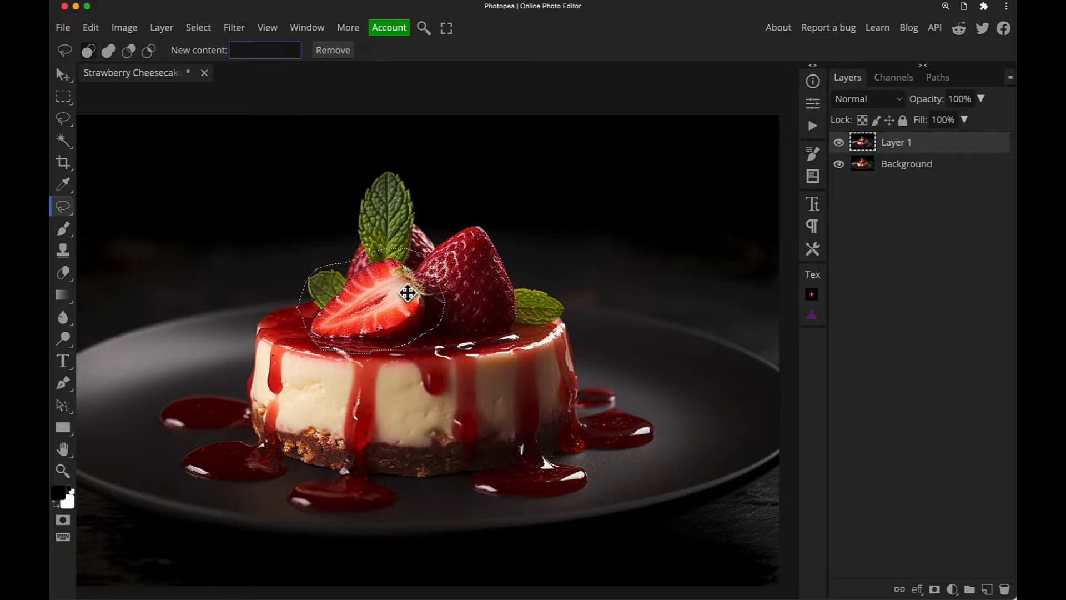
pyautogui.moveTo(295, 162)
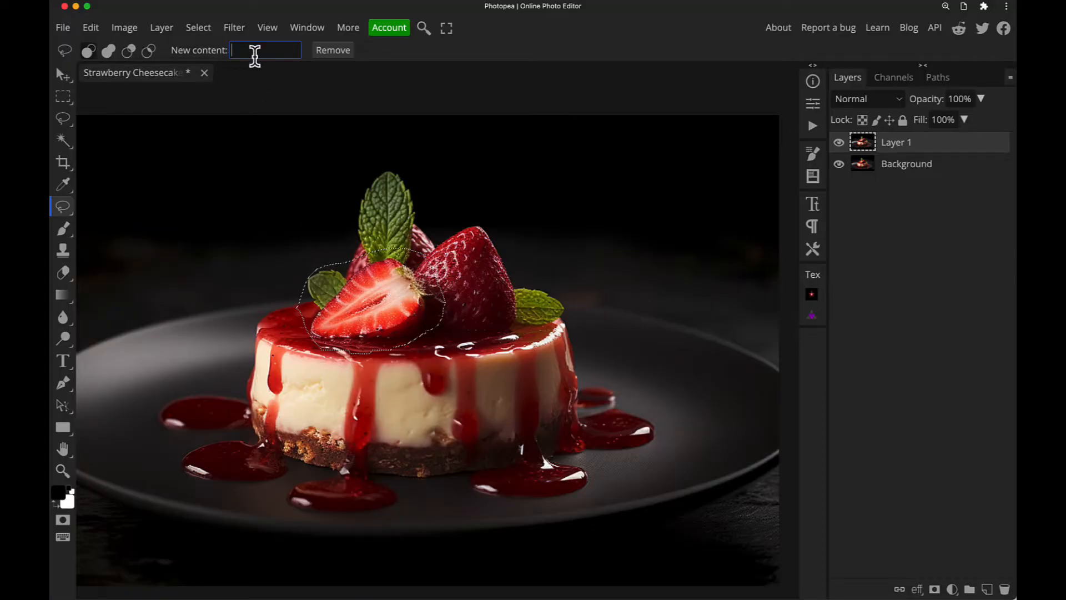
pyautogui.write('raspberrie')
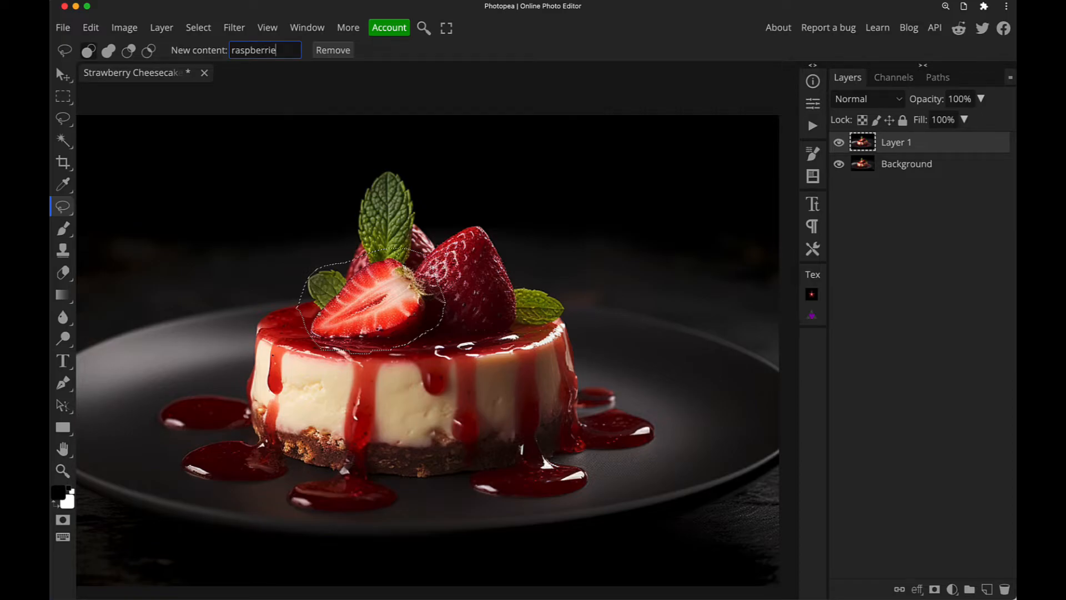
pyautogui.write('s')
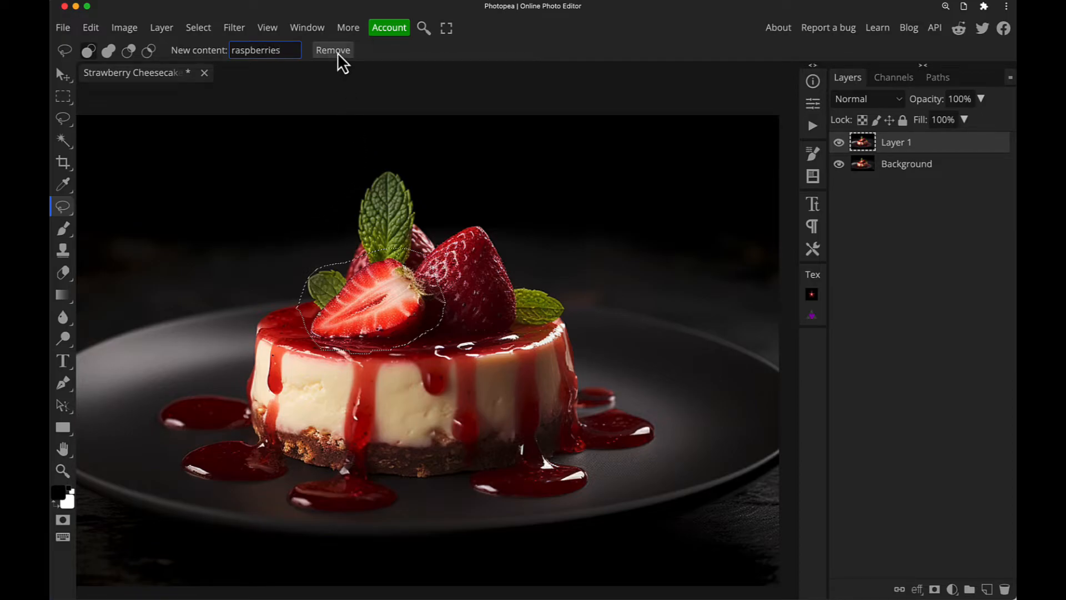
pyautogui.click(332, 50)
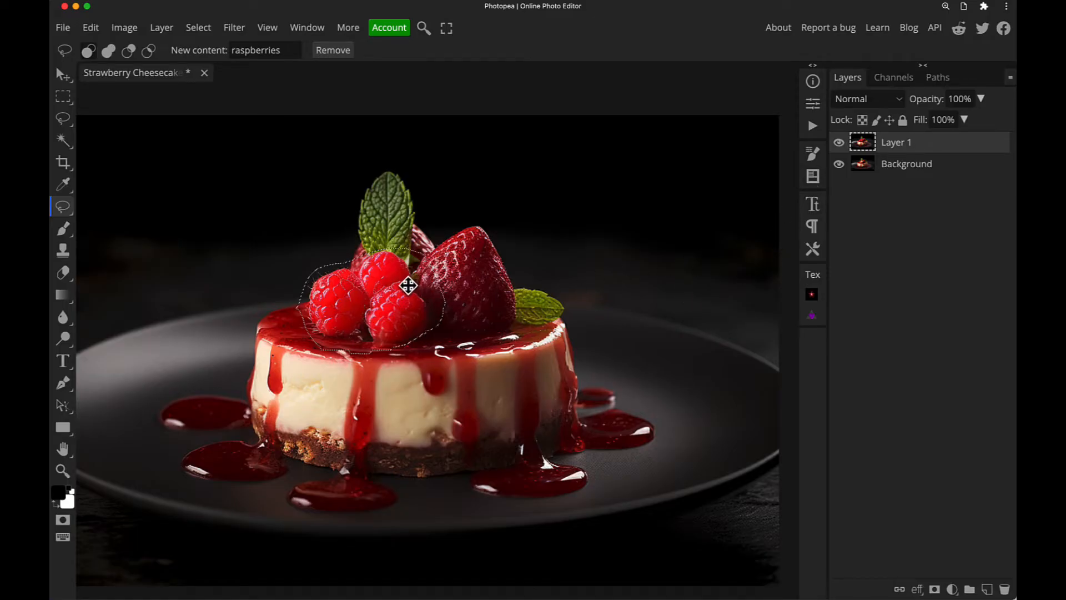
pyautogui.moveTo(360, 126)
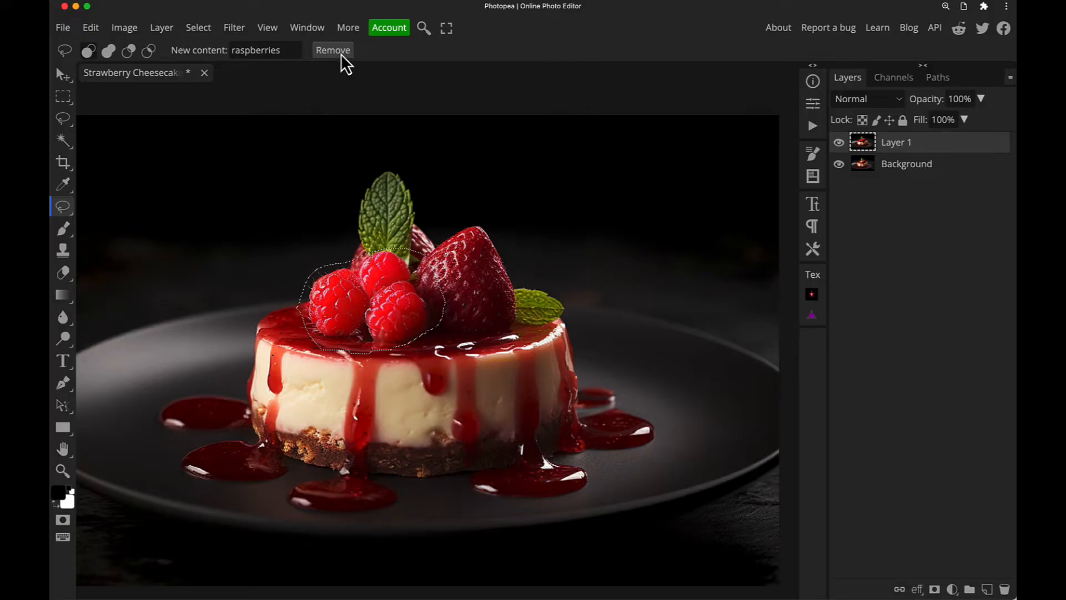
pyautogui.click(332, 50)
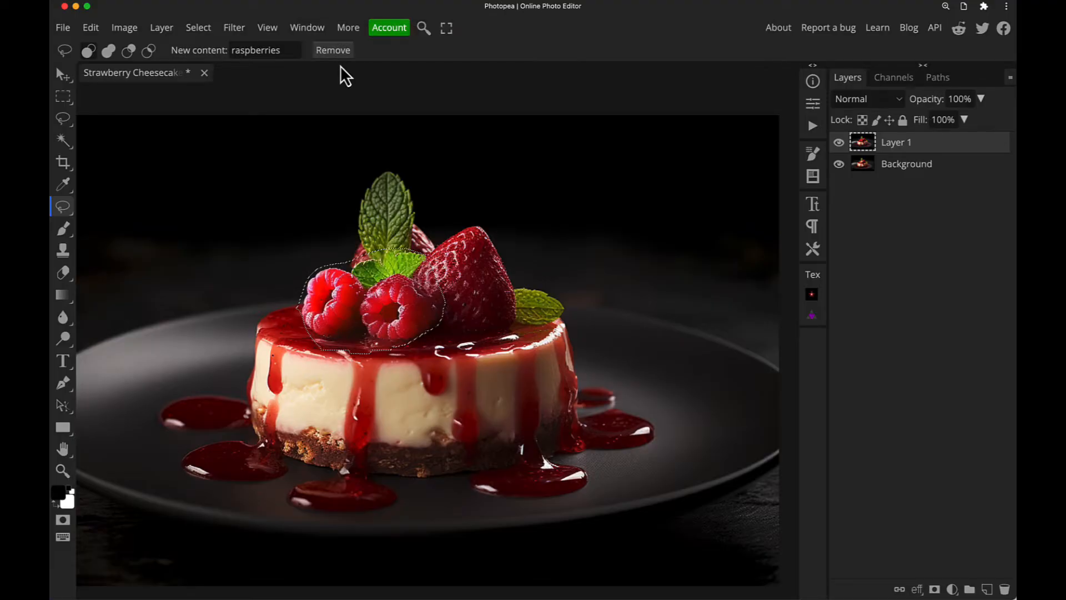
pyautogui.moveTo(324, 224)
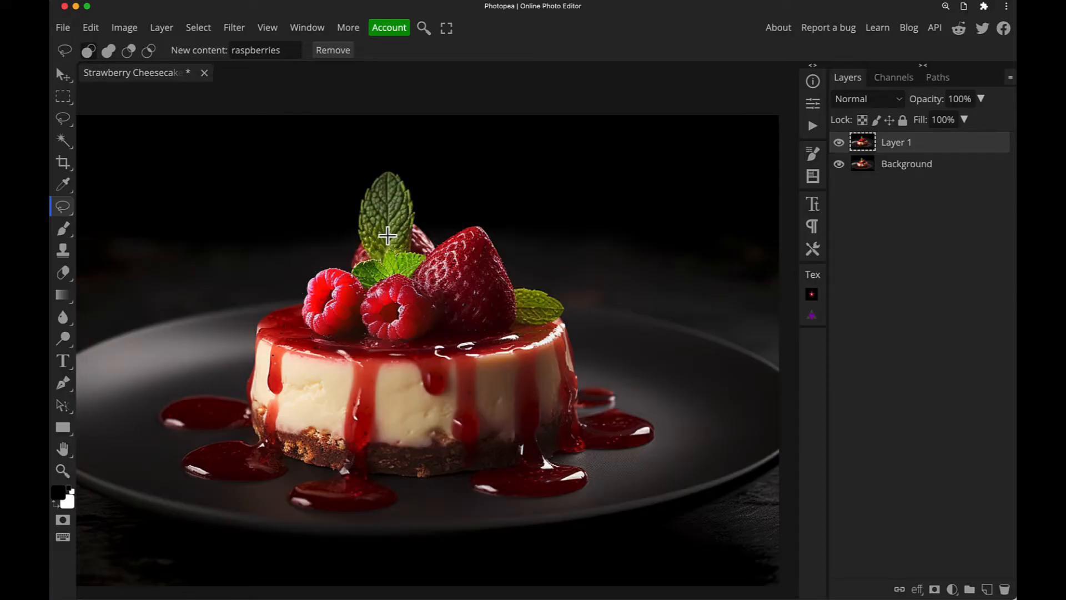
pyautogui.moveTo(457, 222)
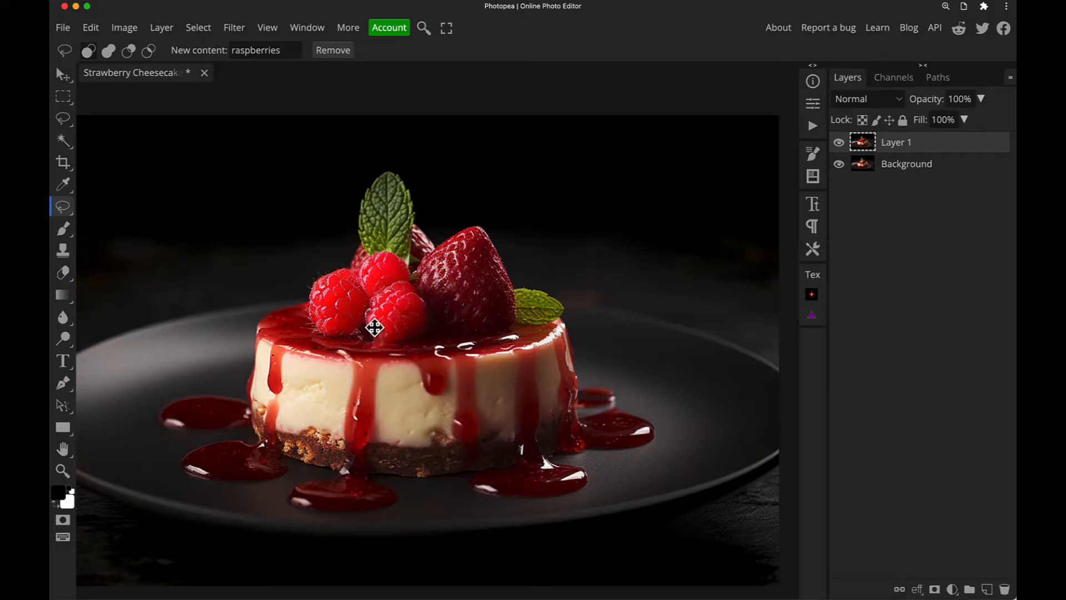
pyautogui.moveTo(62, 207)
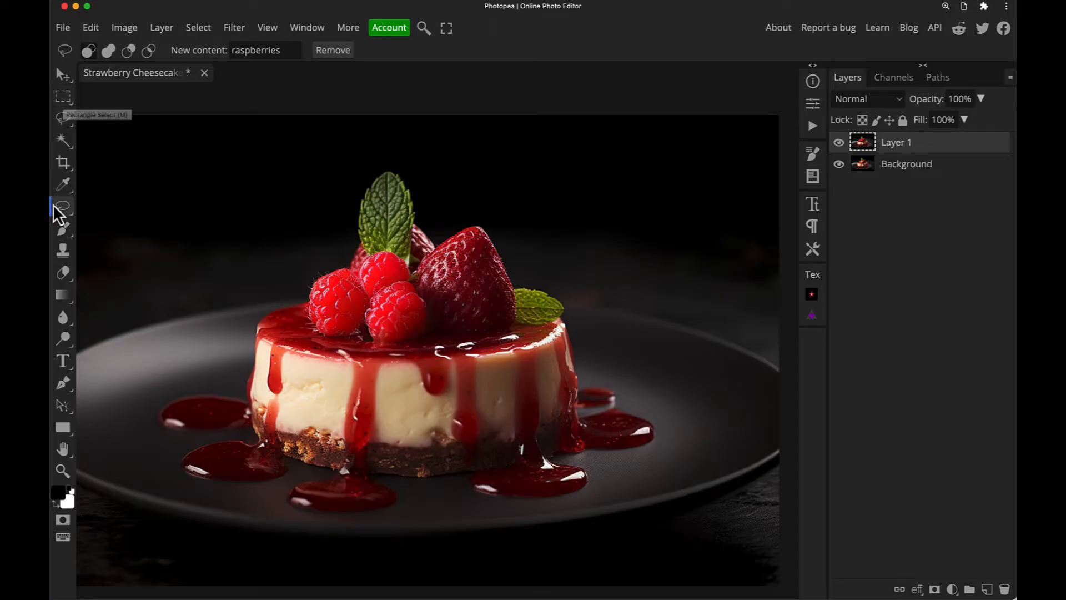
pyautogui.moveTo(62, 183)
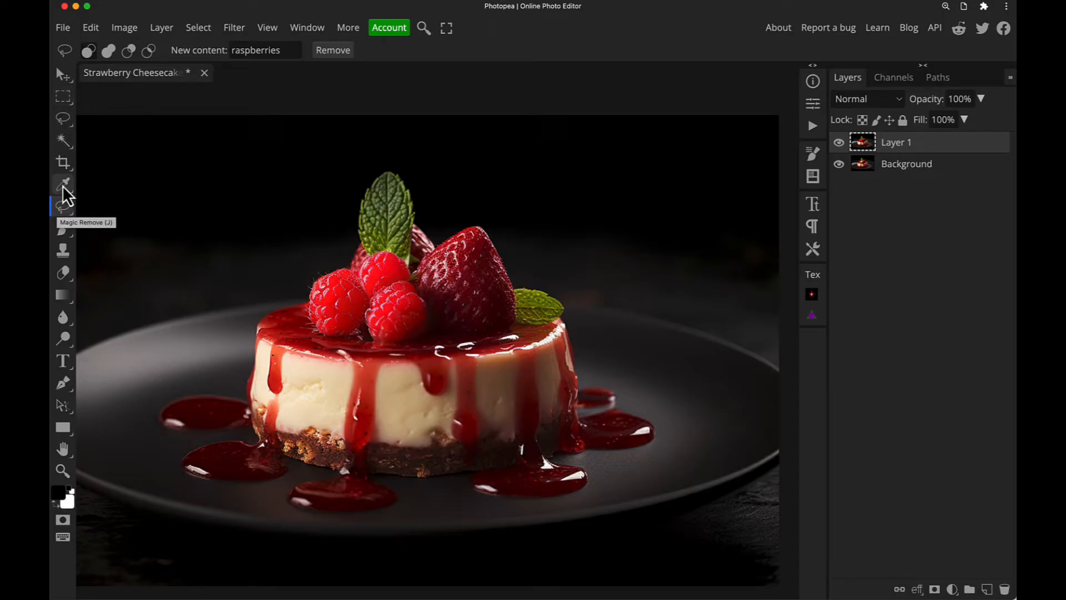
pyautogui.moveTo(64, 98)
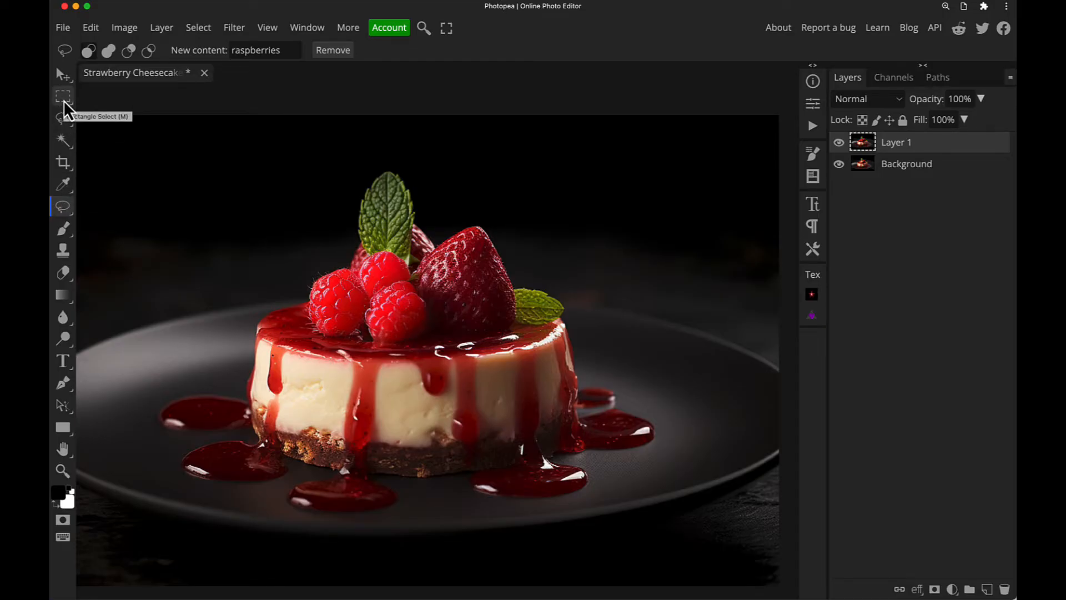
# Switch to the Rectangle Select tool to box the cheesecake and plate
pyautogui.click(63, 95)
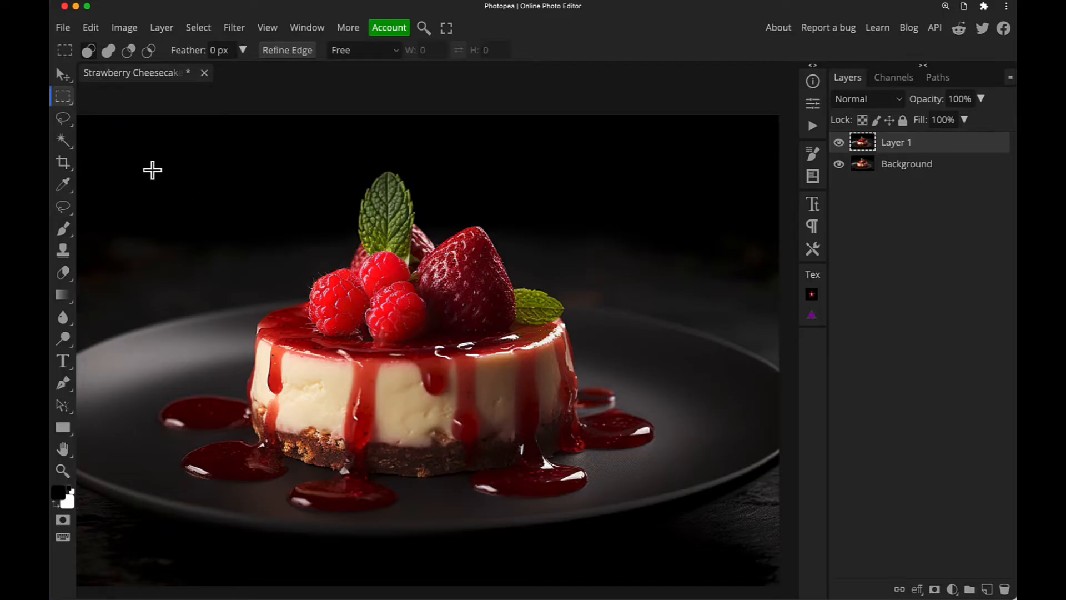
pyautogui.moveTo(141, 157)
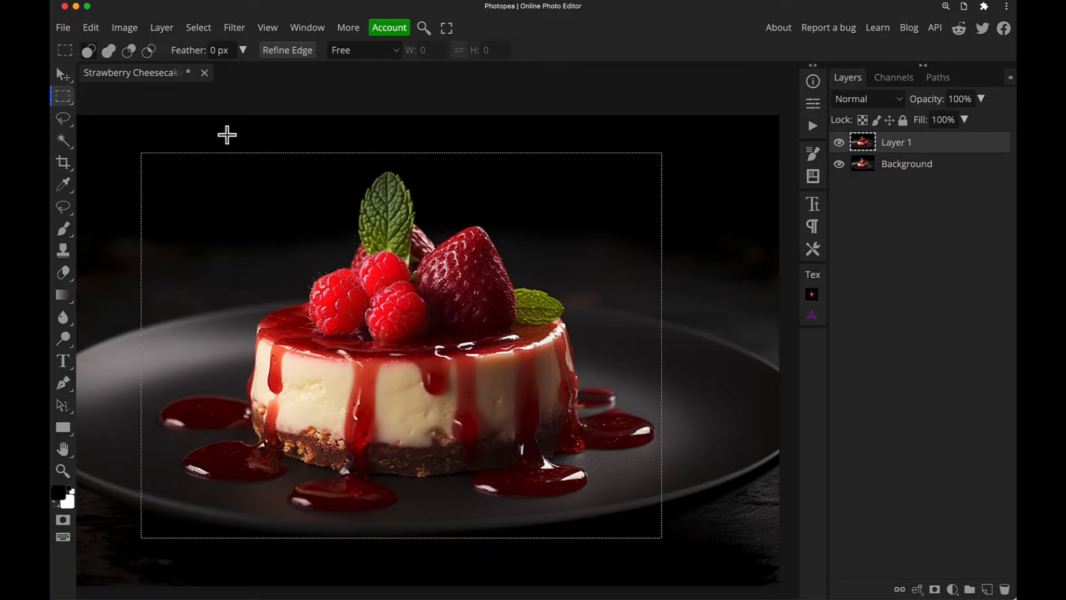
pyautogui.moveTo(264, 38)
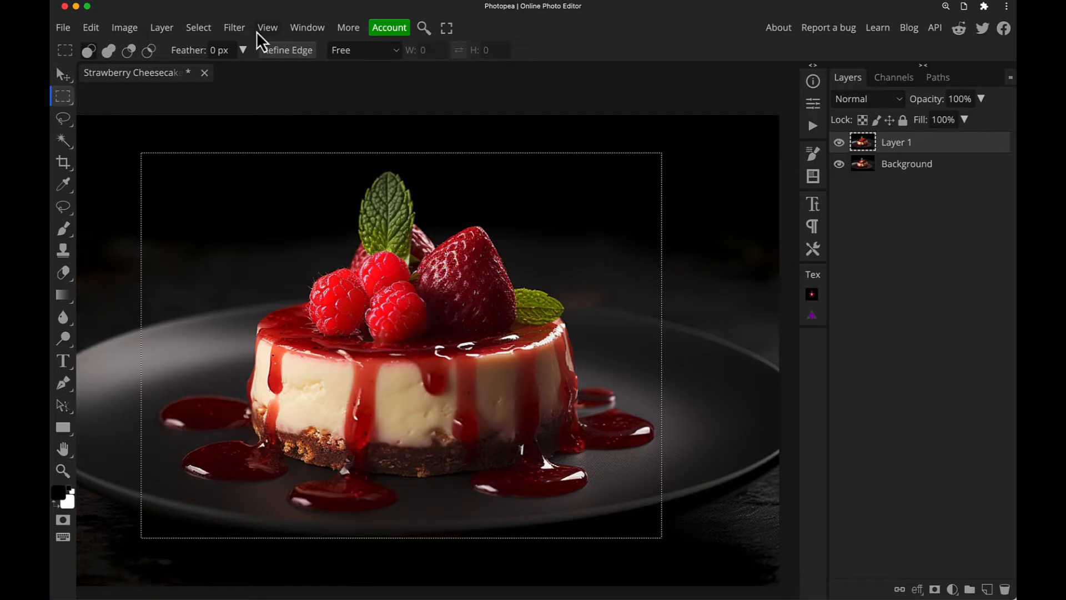
# Feather the rectangular selection by 15 px via Select > Modify > Feather
pyautogui.click(197, 27)
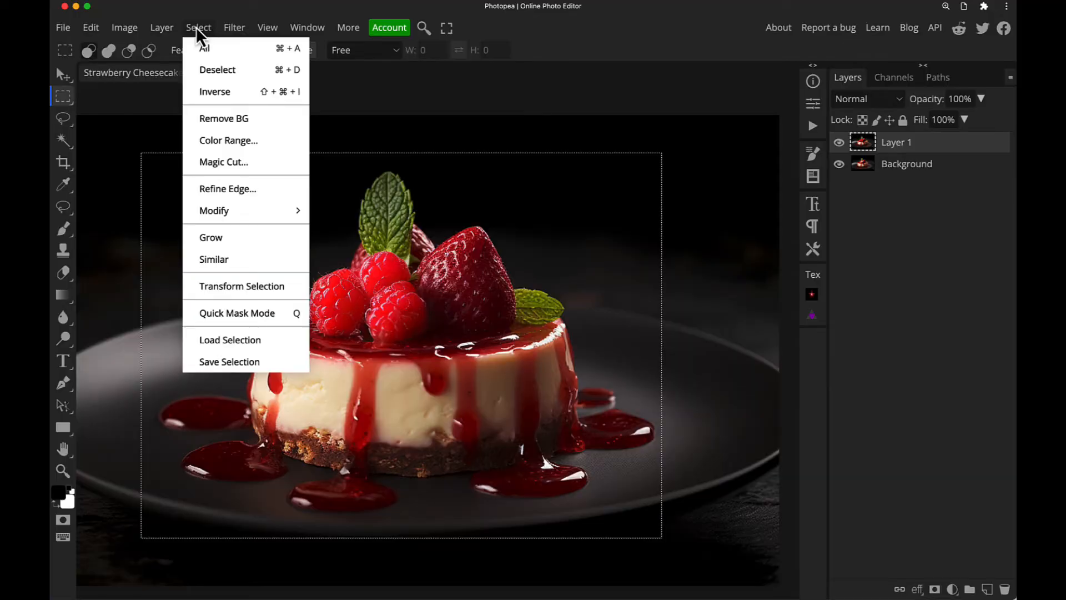
pyautogui.moveTo(214, 209)
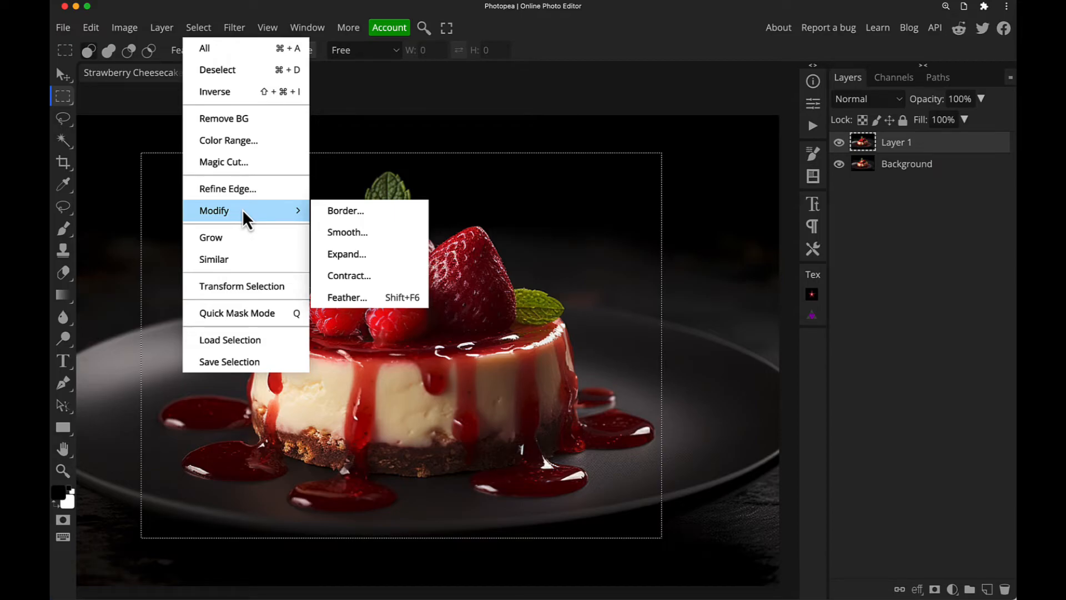
pyautogui.moveTo(347, 297)
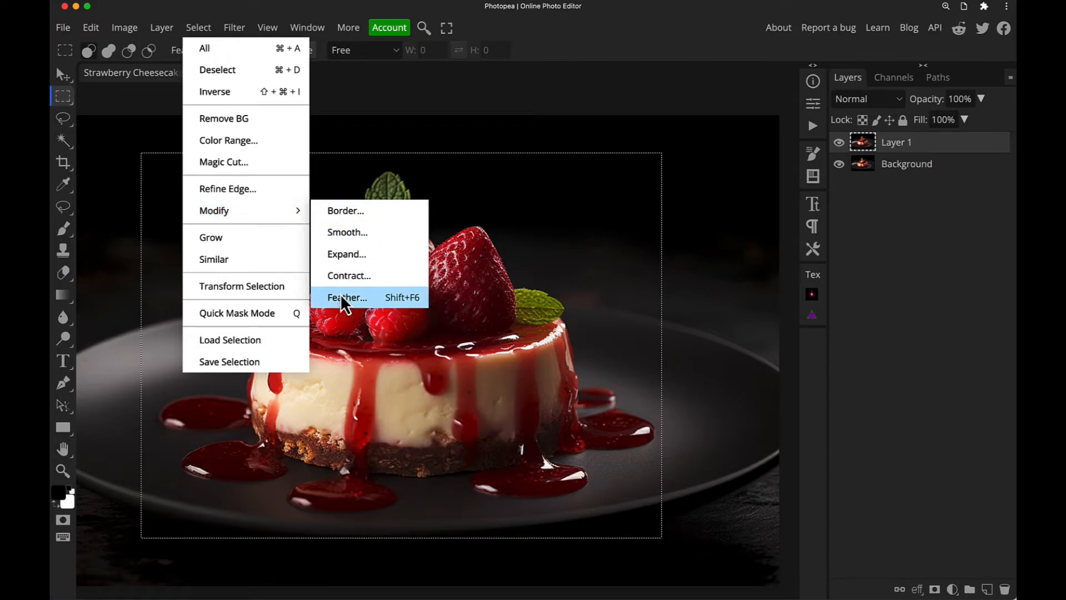
pyautogui.click(346, 298)
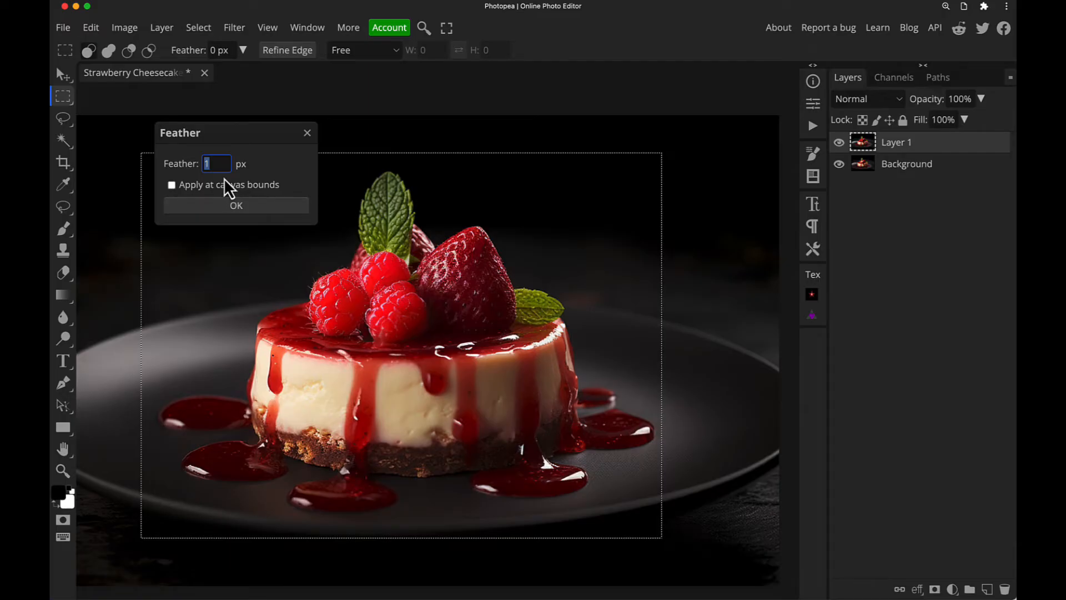
pyautogui.write('15')
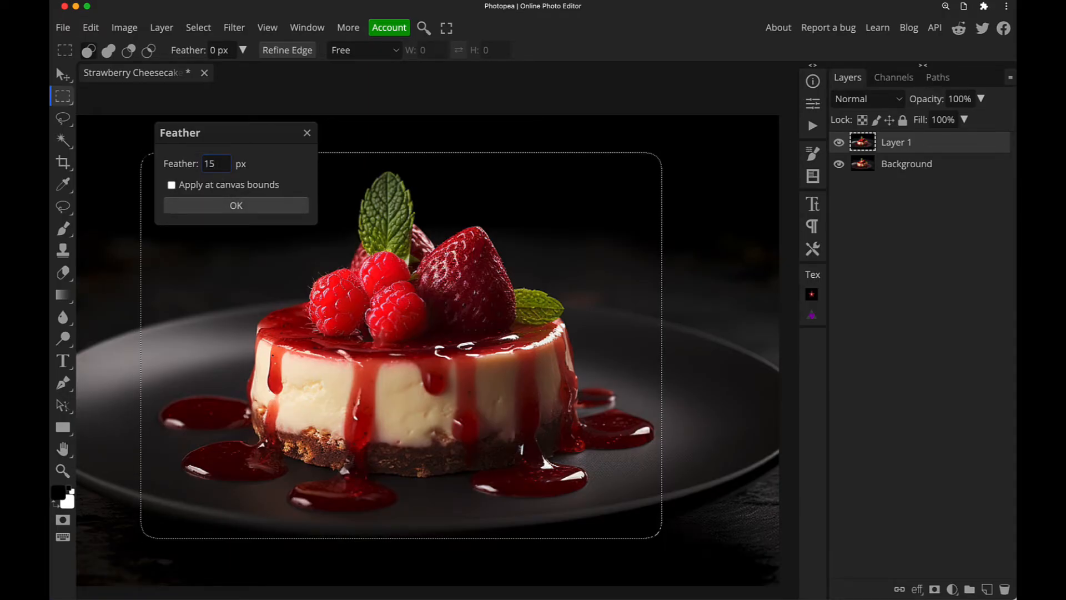
pyautogui.click(235, 205)
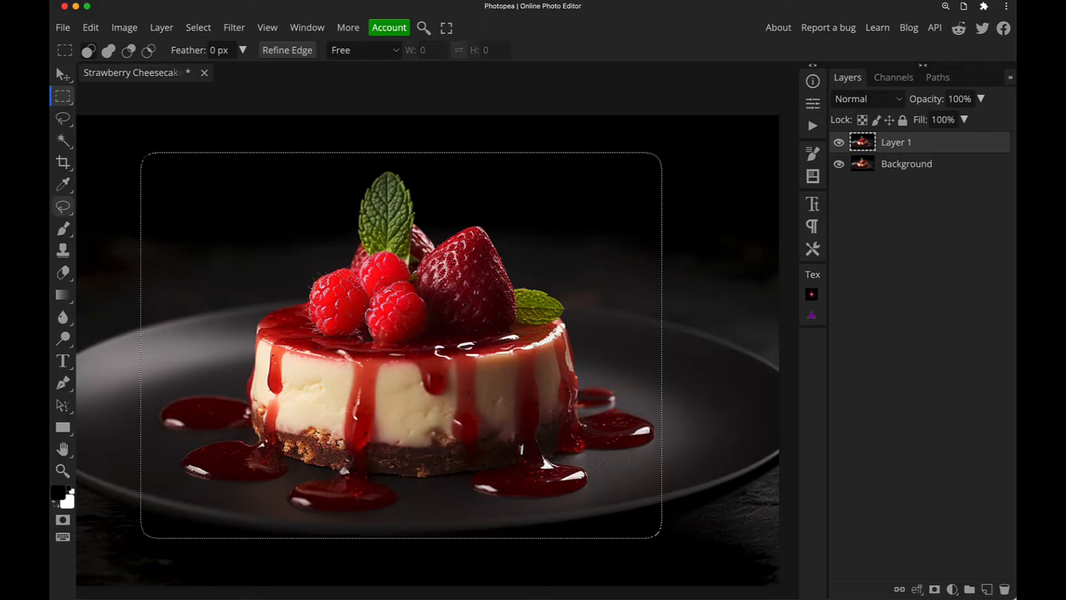
pyautogui.click(62, 206)
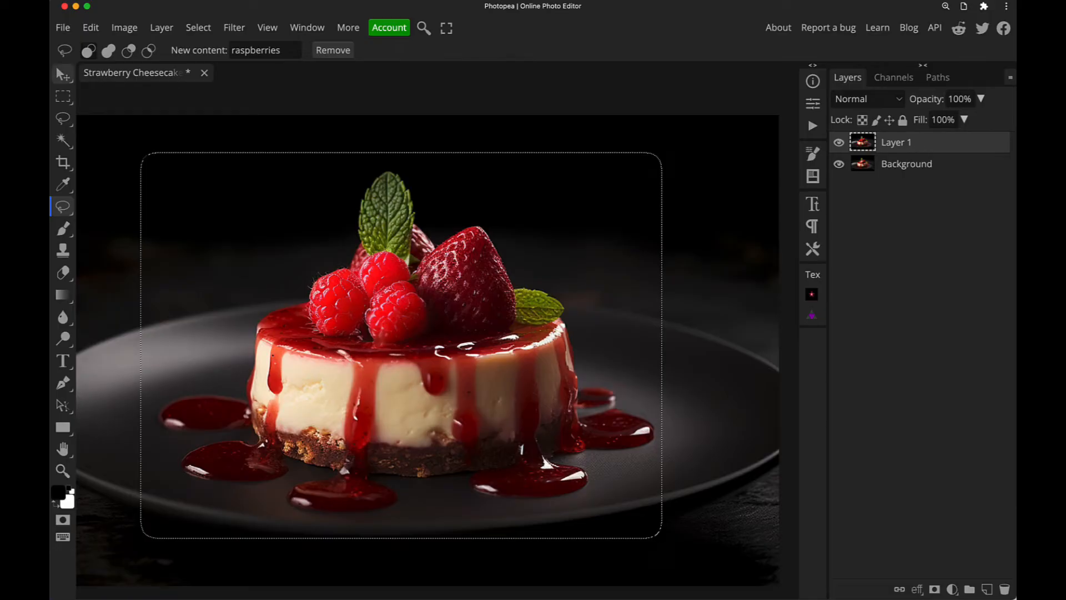
# Replace the feathered cheesecake area with a generated 'chocolate cake', regenerating once for a layered result
pyautogui.tripleClick(264, 50)
pyautogui.write('chocolate cake')
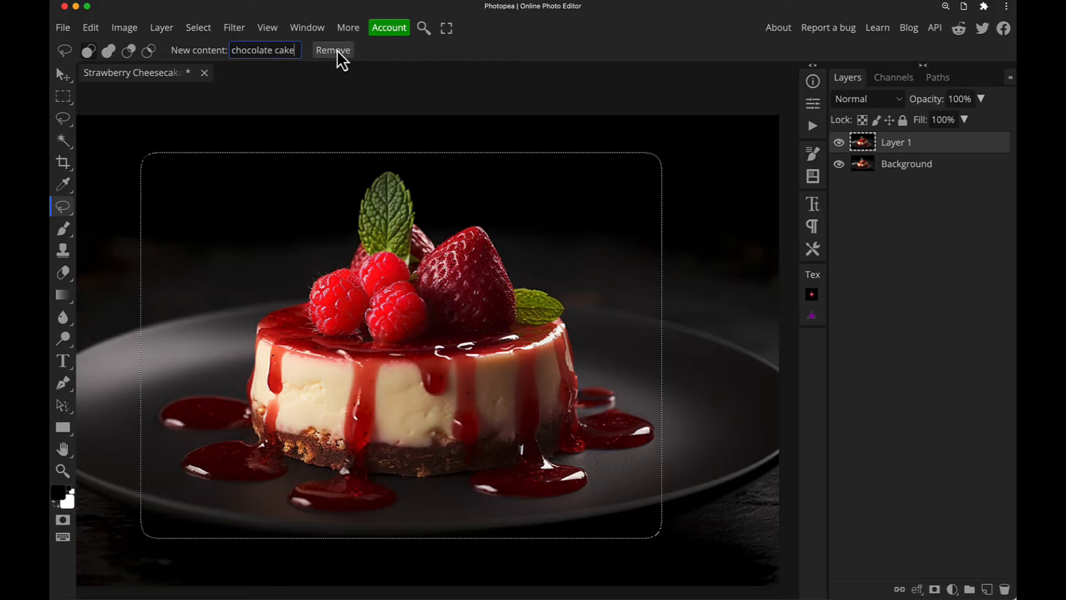
pyautogui.click(332, 50)
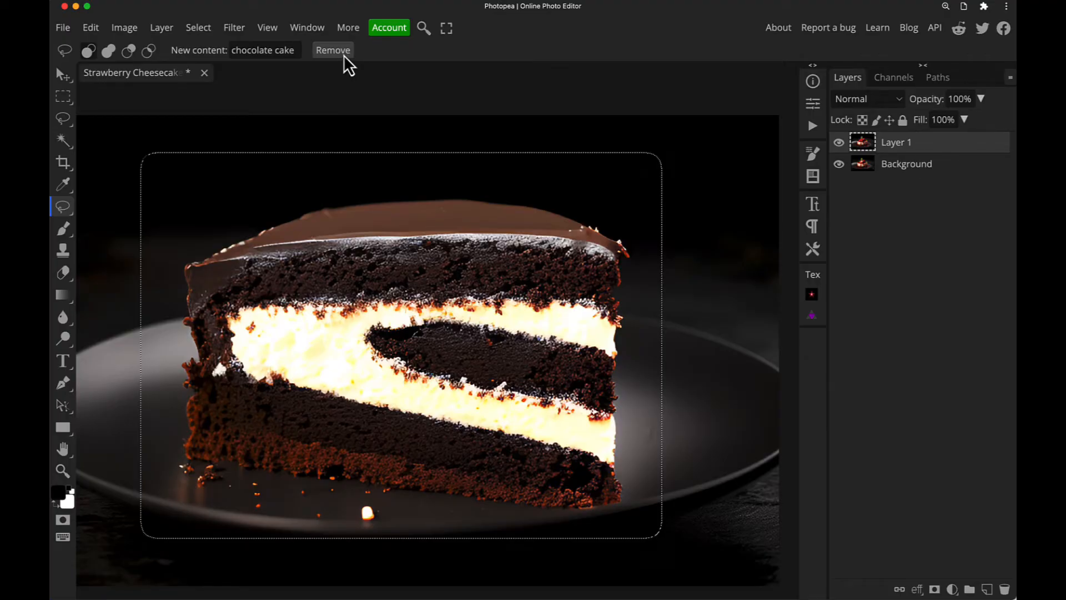
pyautogui.click(332, 50)
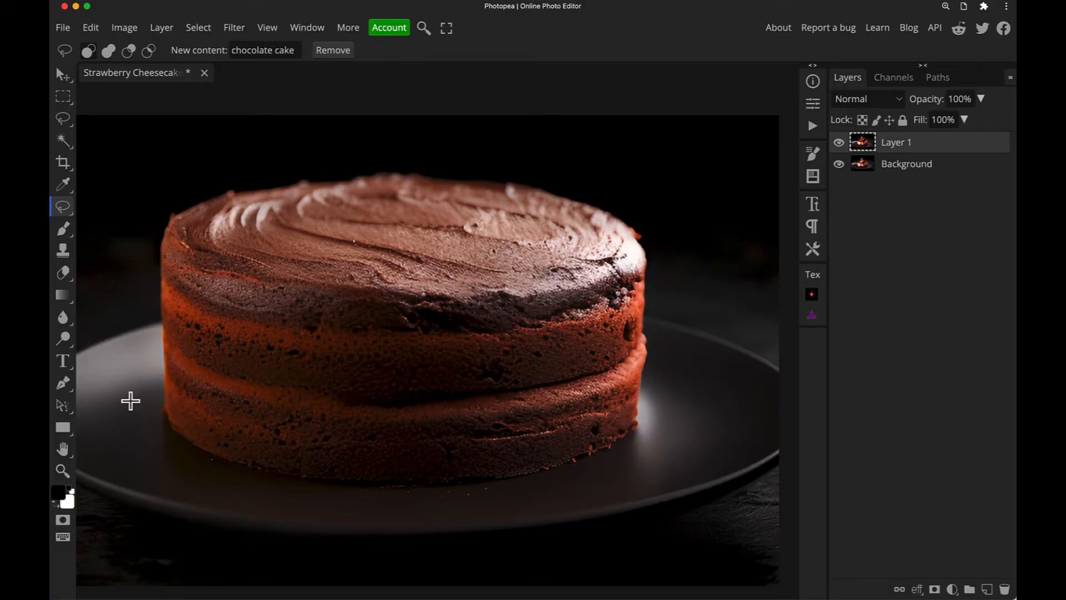
pyautogui.click(62, 471)
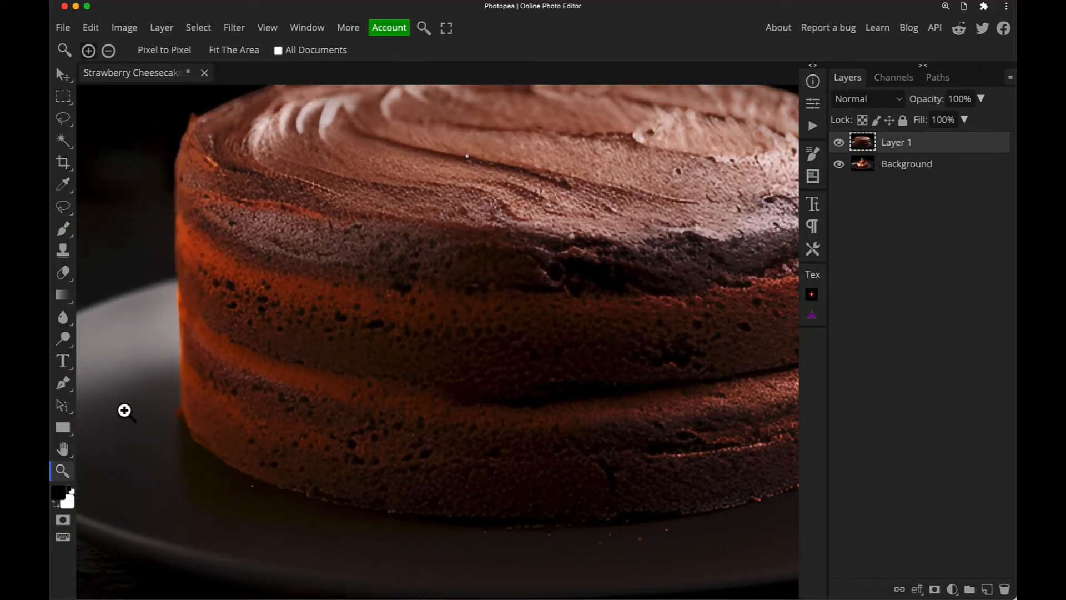
pyautogui.moveTo(141, 484)
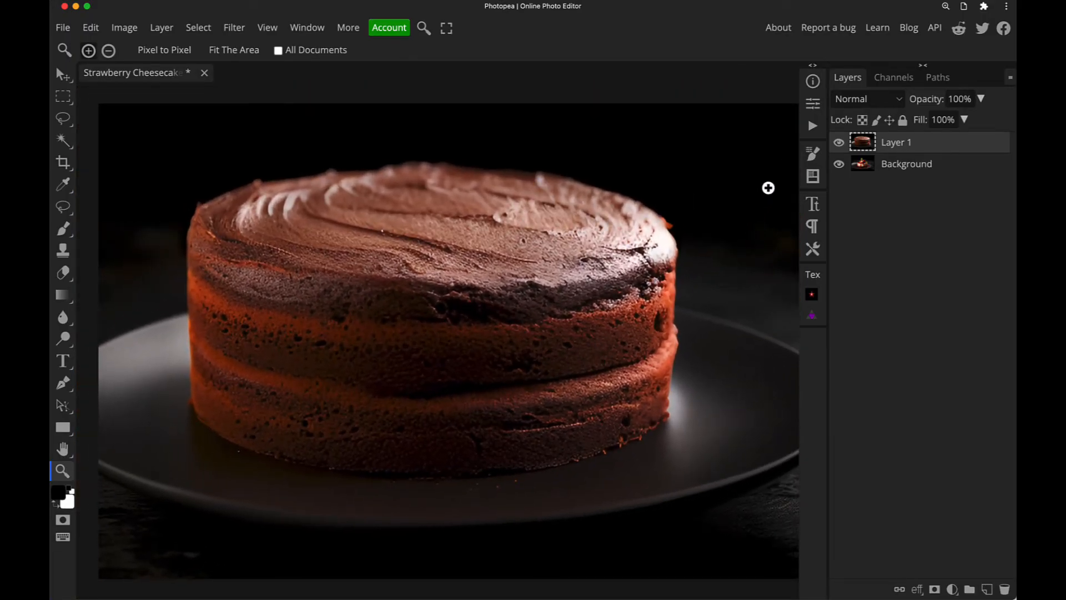
pyautogui.click(838, 142)
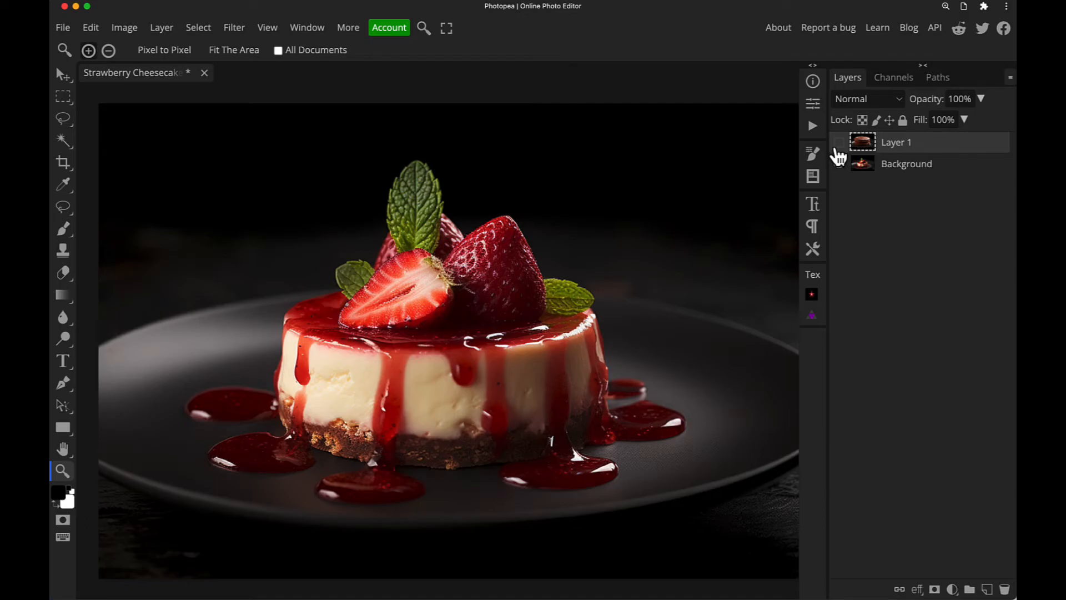
pyautogui.click(839, 142)
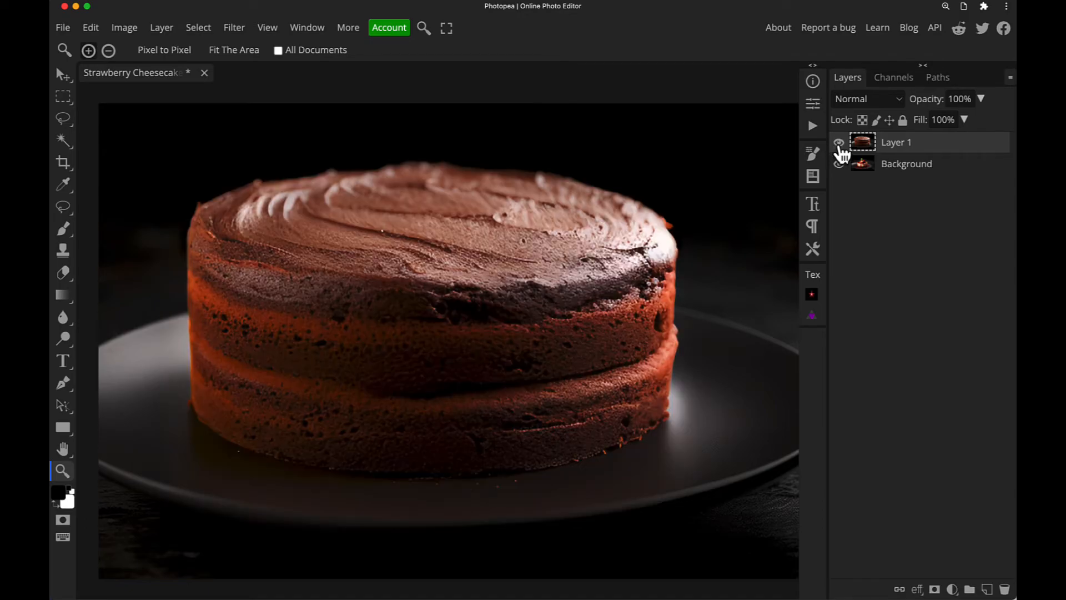
pyautogui.click(63, 207)
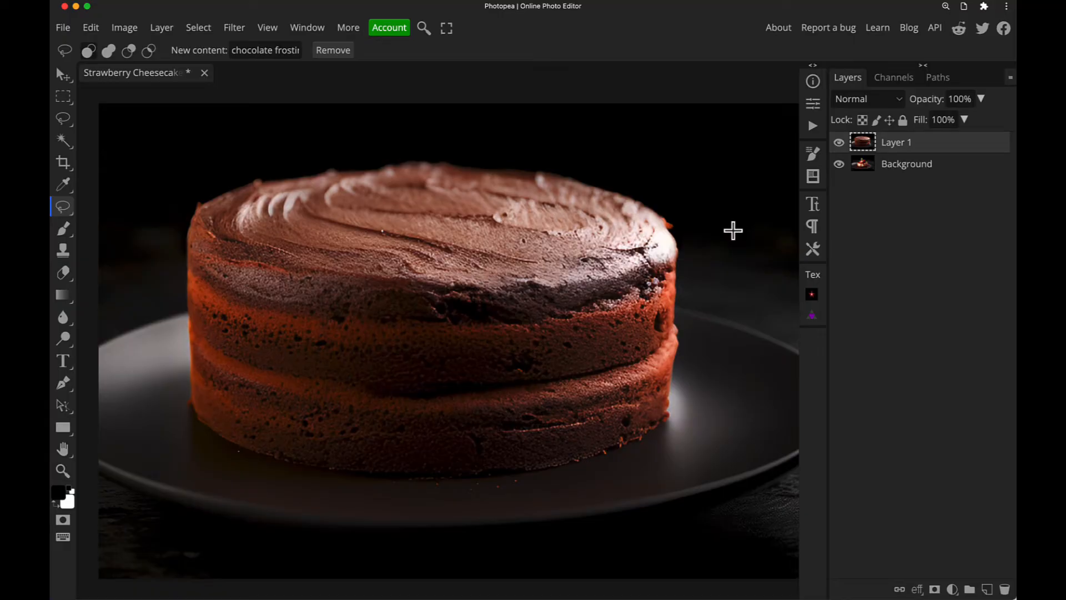
pyautogui.moveTo(724, 234)
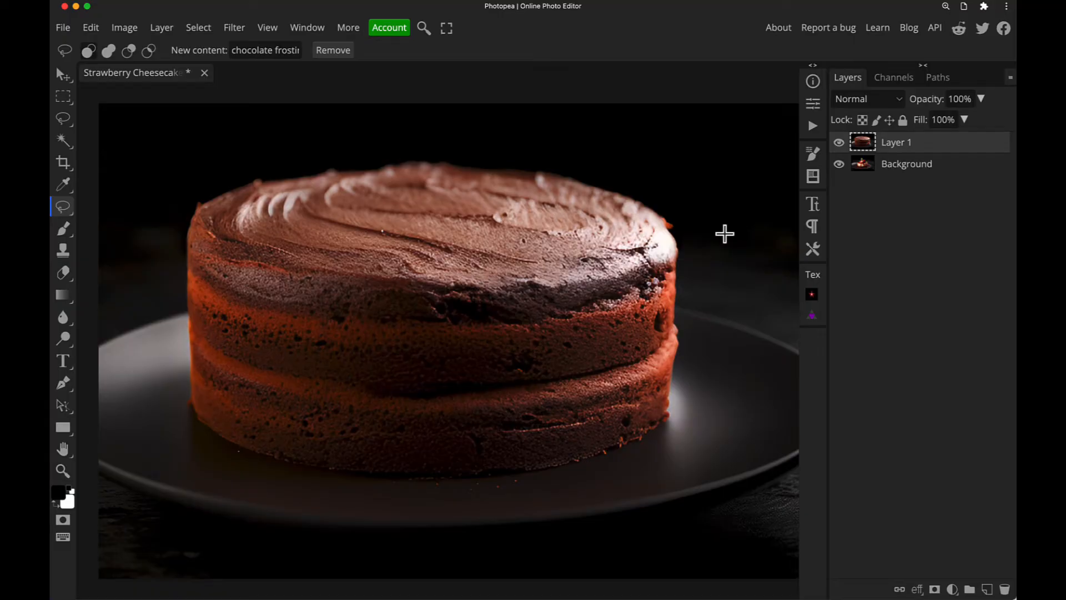
pyautogui.moveTo(406, 281)
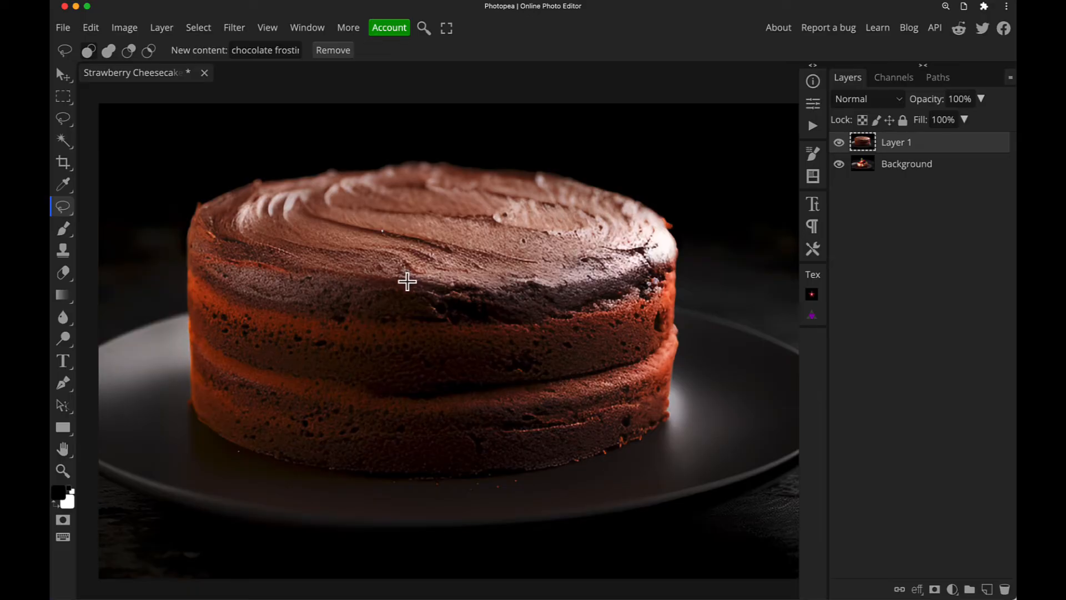
pyautogui.moveTo(80, 228)
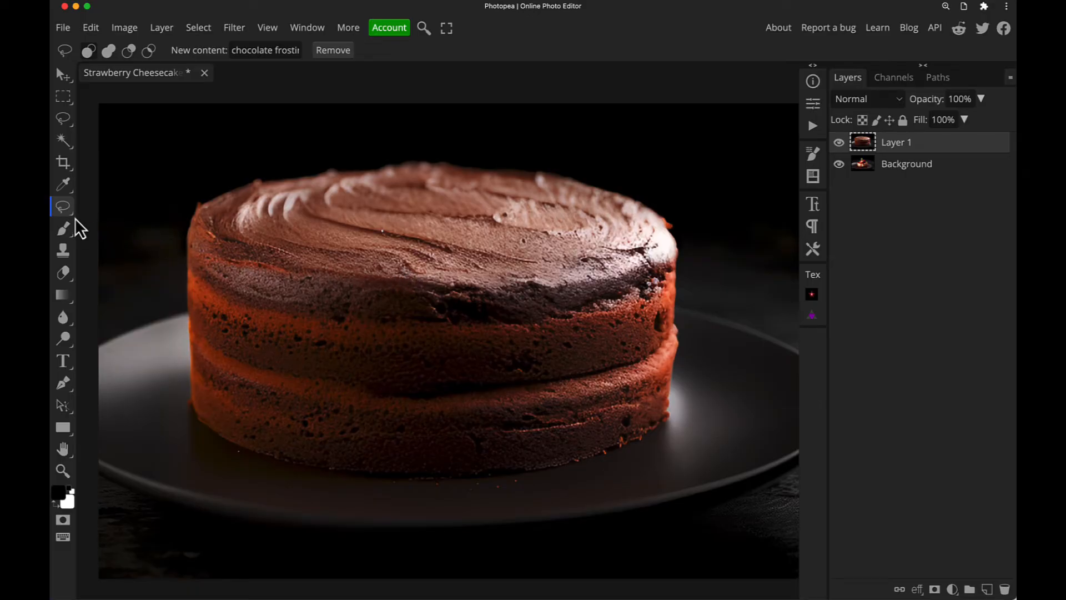
pyautogui.moveTo(207, 196)
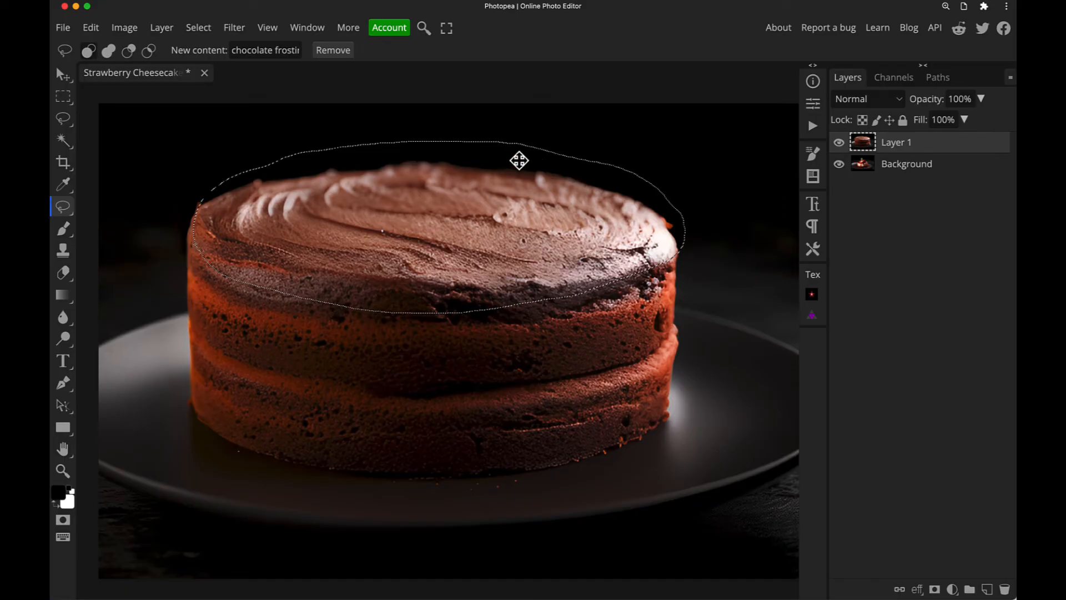
pyautogui.moveTo(620, 182)
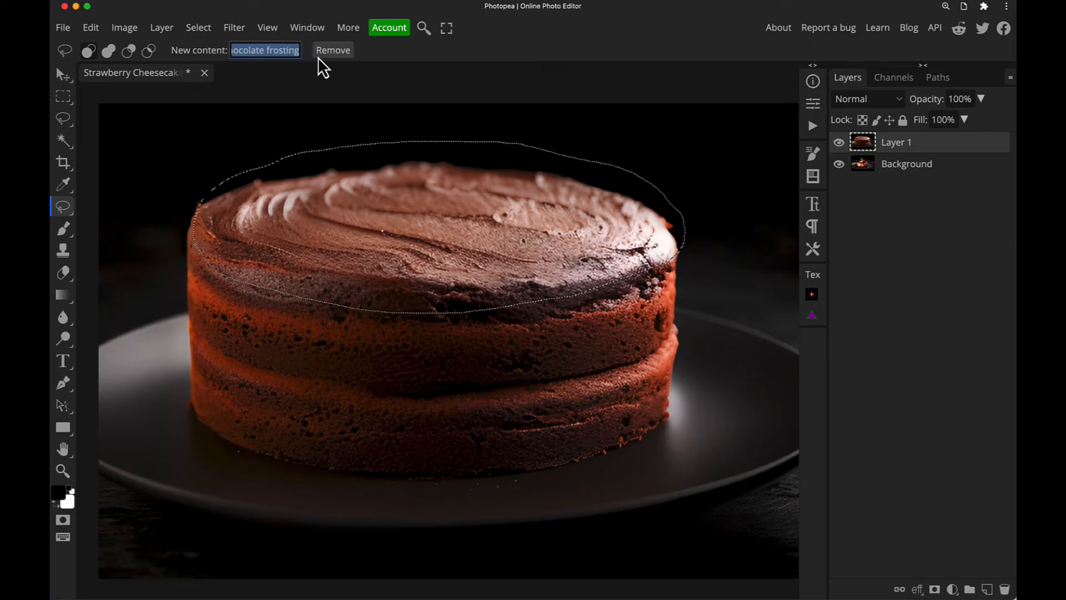
pyautogui.moveTo(340, 60)
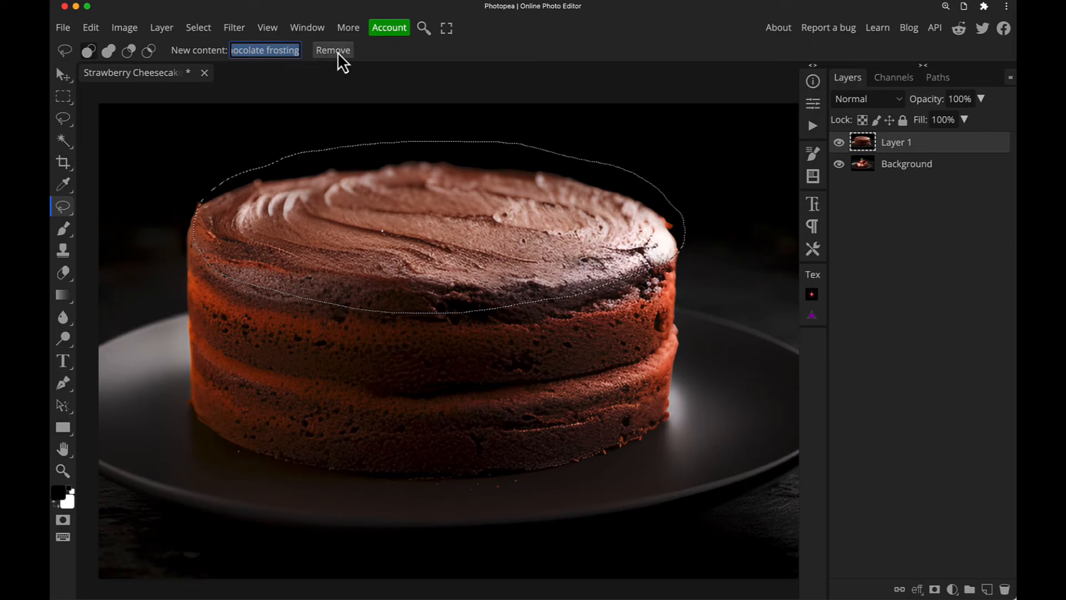
# Generate 'chocolate frosting' inside the lassoed cake top
pyautogui.click(332, 50)
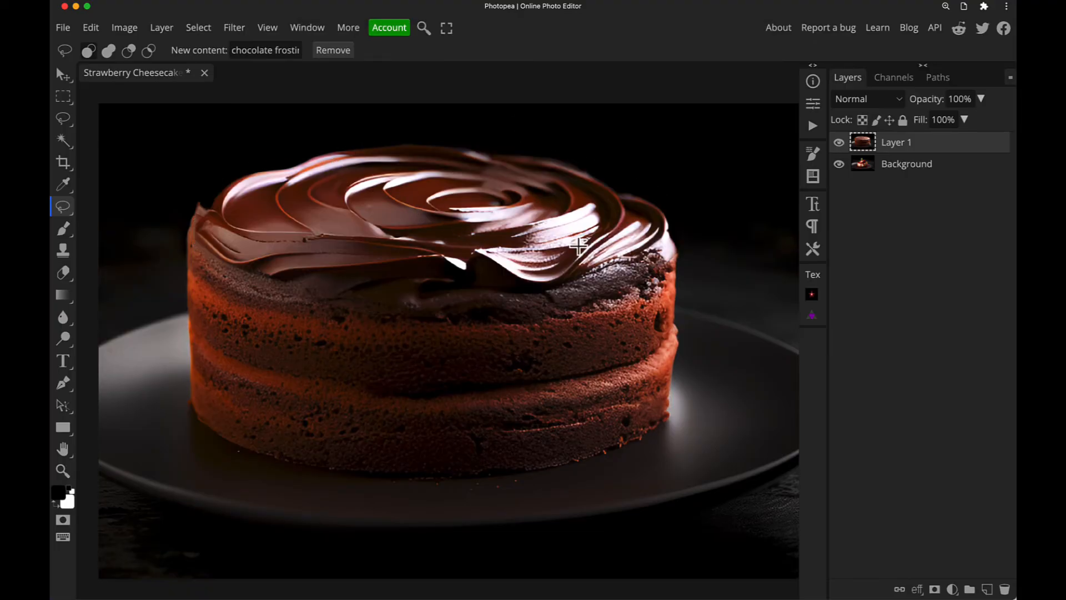
pyautogui.moveTo(361, 279)
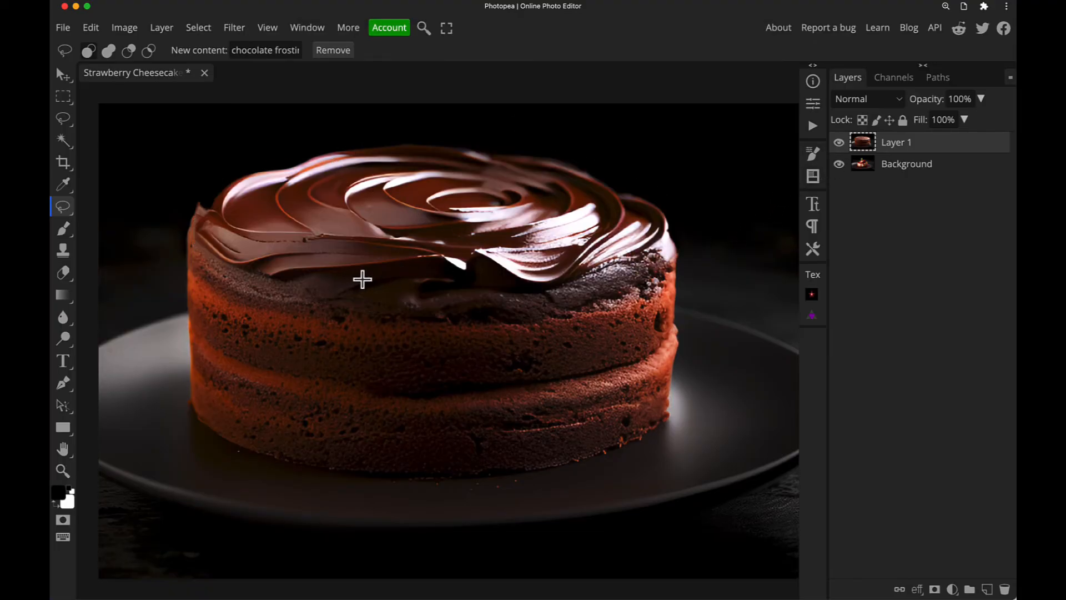
pyautogui.moveTo(646, 256)
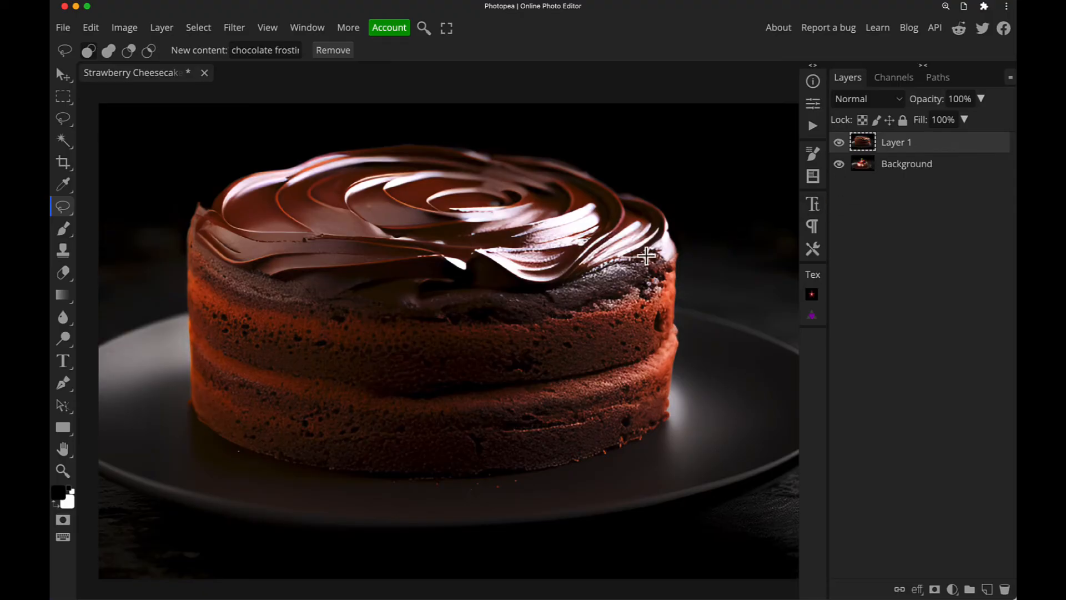
# Duplicate the frosted cake layer into Layer 1 copy with Ctrl+J
pyautogui.press('ctrl+j')
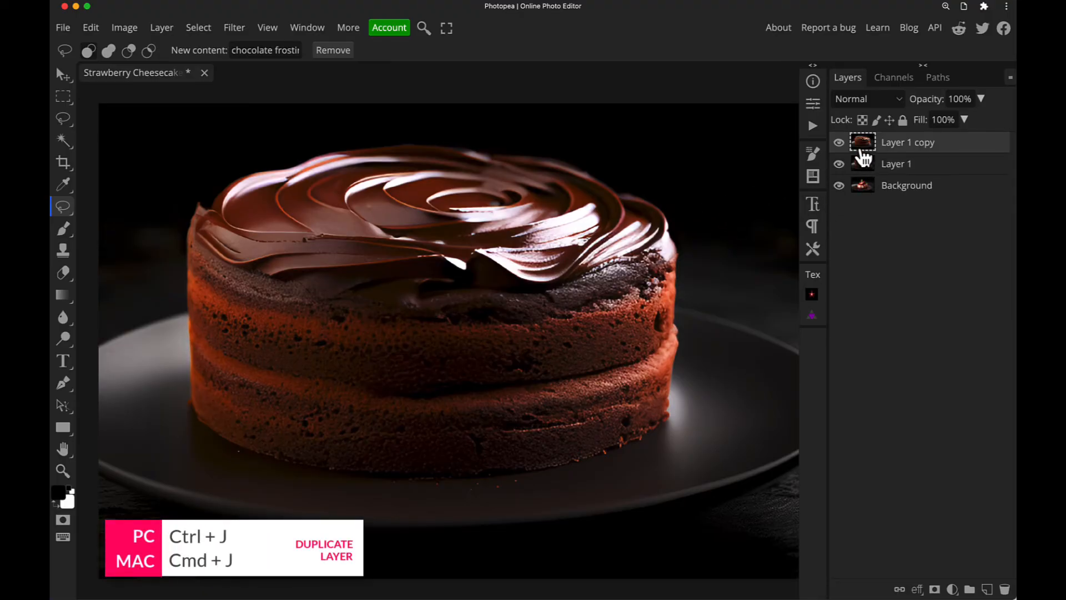
pyautogui.click(839, 142)
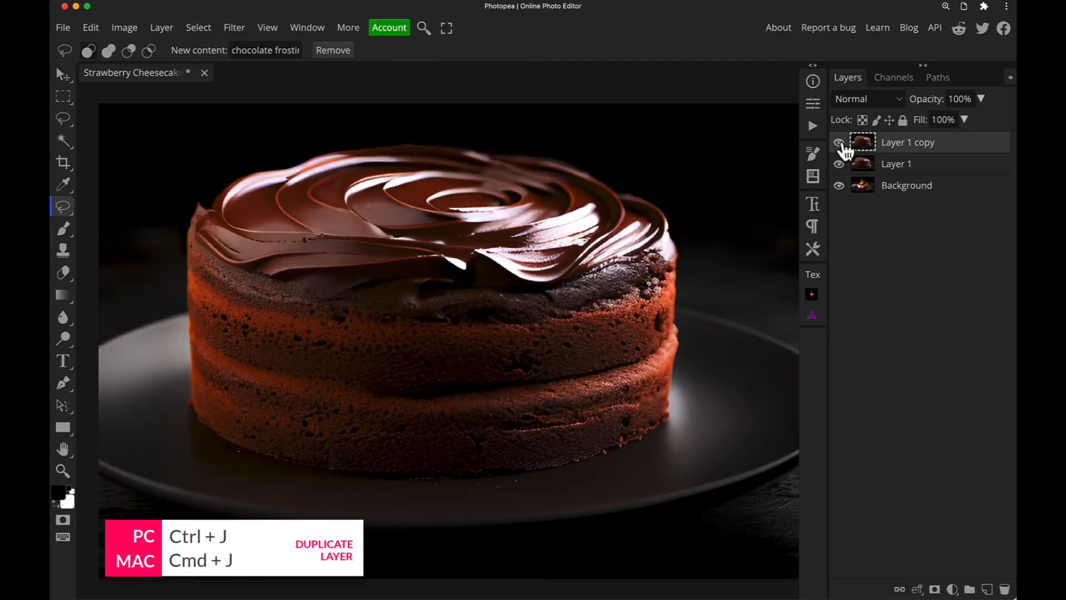
pyautogui.click(839, 142)
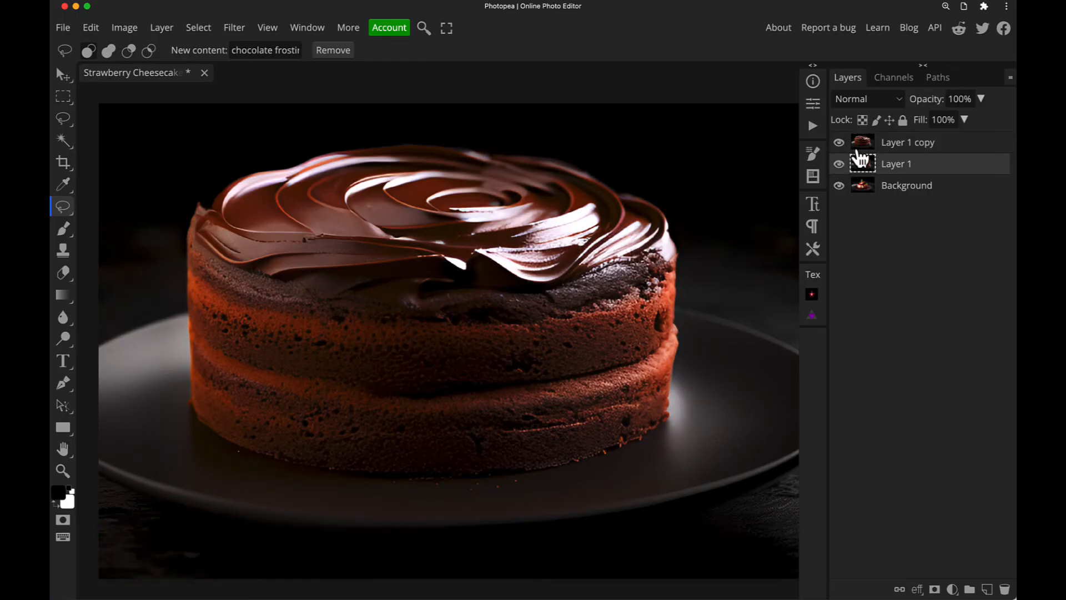
# On Layer 1 copy, generate a 'strawberry in chocolate' in the lassoed frosting centre
pyautogui.click(907, 142)
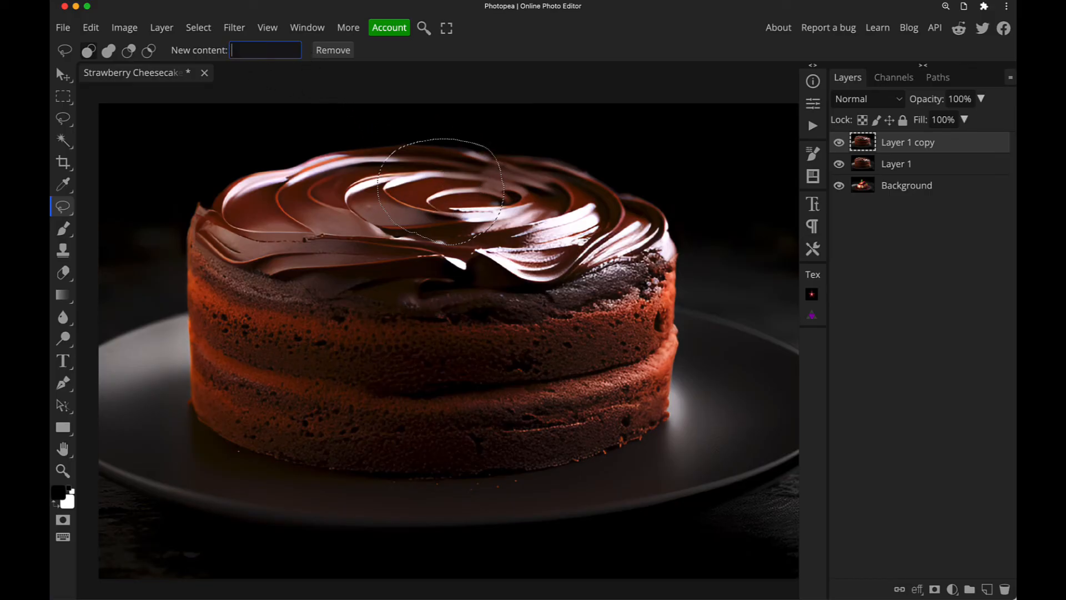
pyautogui.write('strawber')
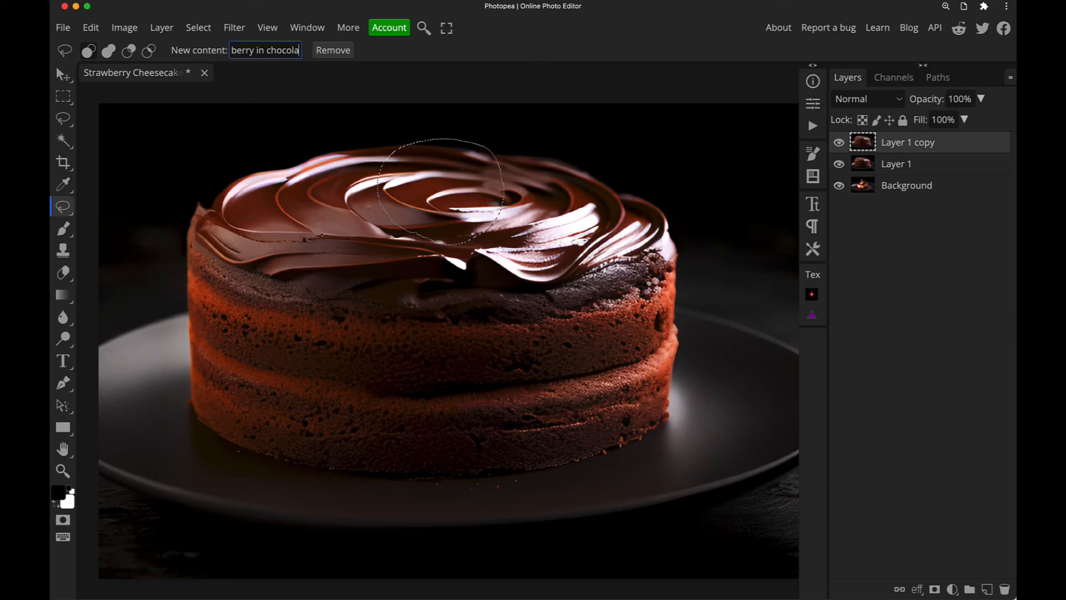
pyautogui.click(332, 50)
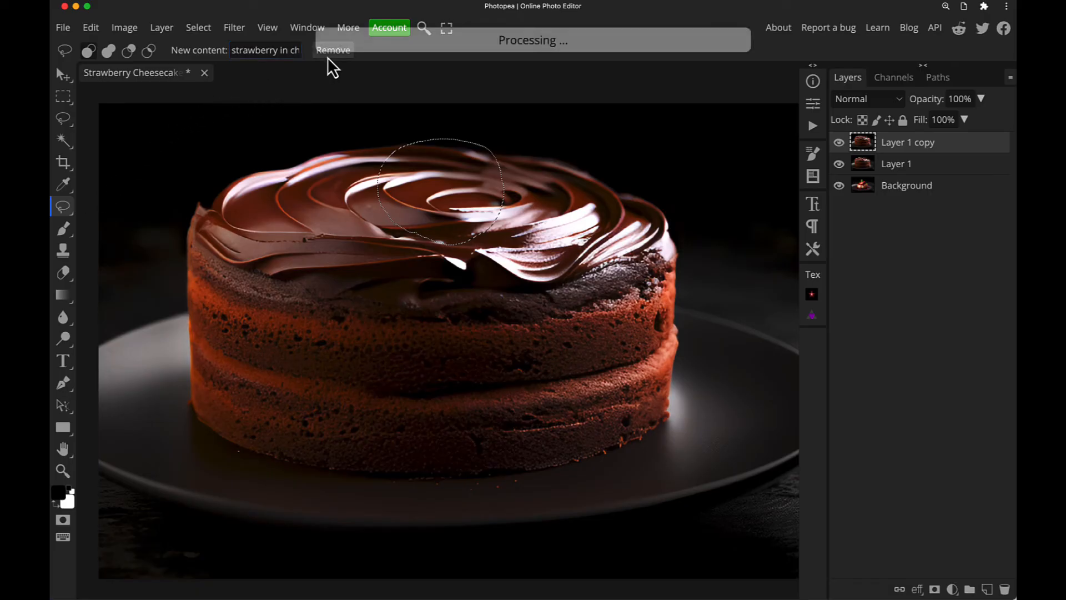
pyautogui.click(334, 50)
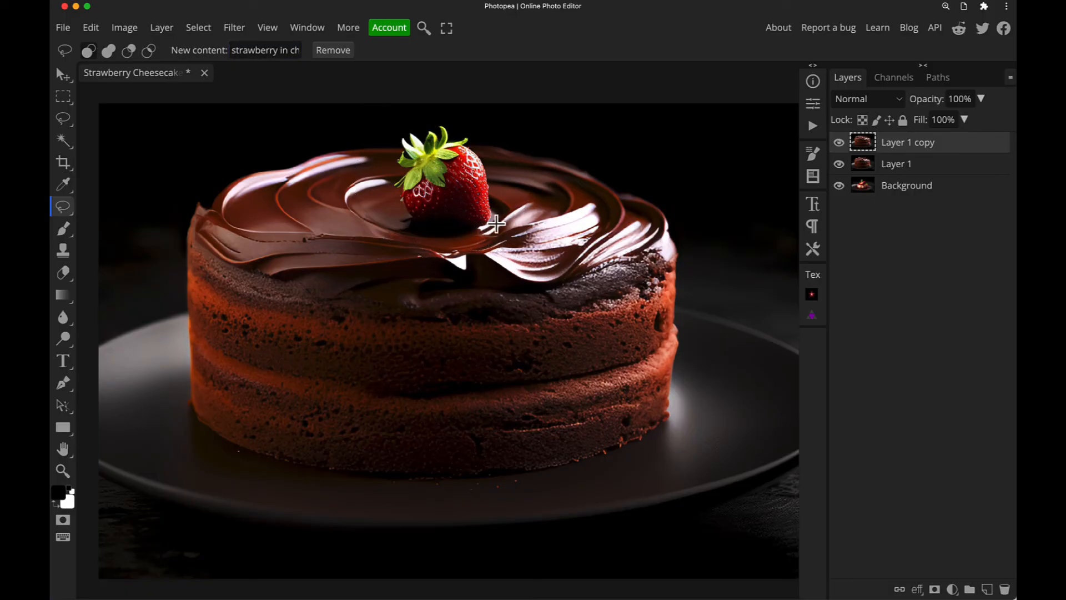
pyautogui.moveTo(493, 234)
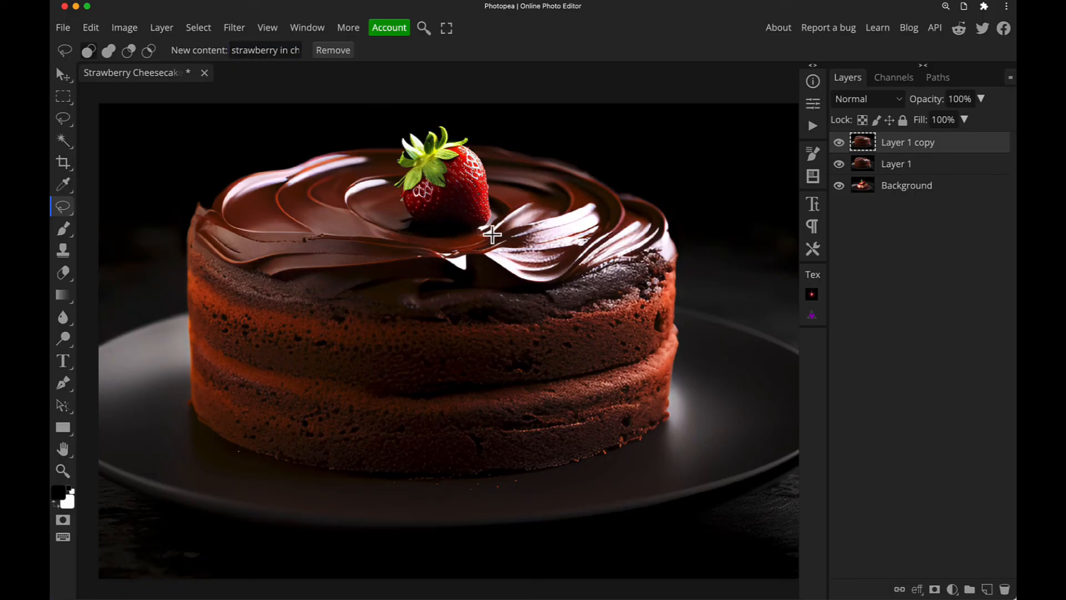
pyautogui.moveTo(496, 218)
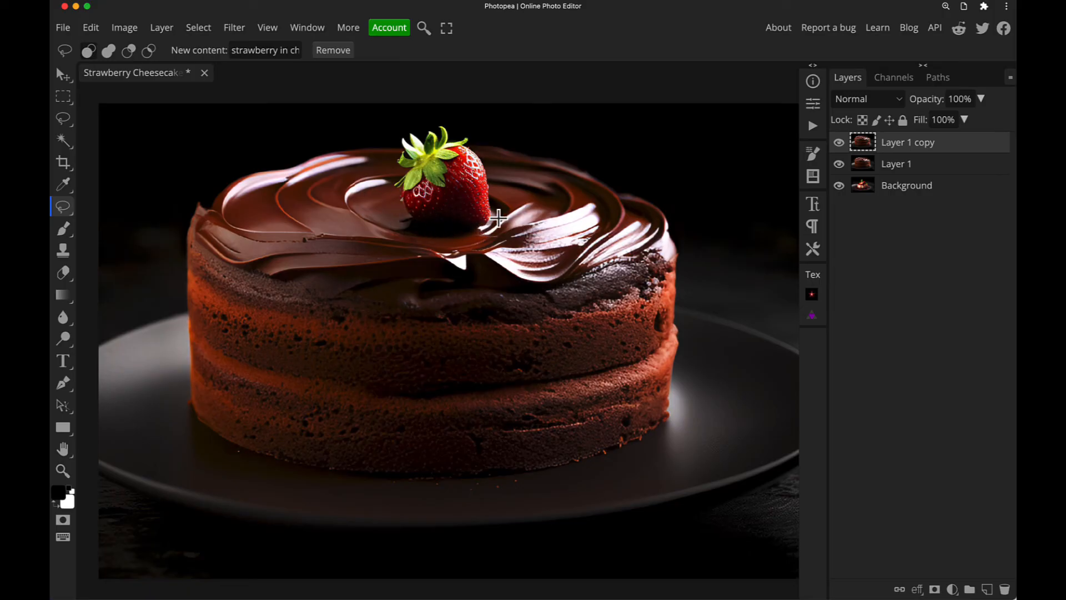
pyautogui.click(62, 471)
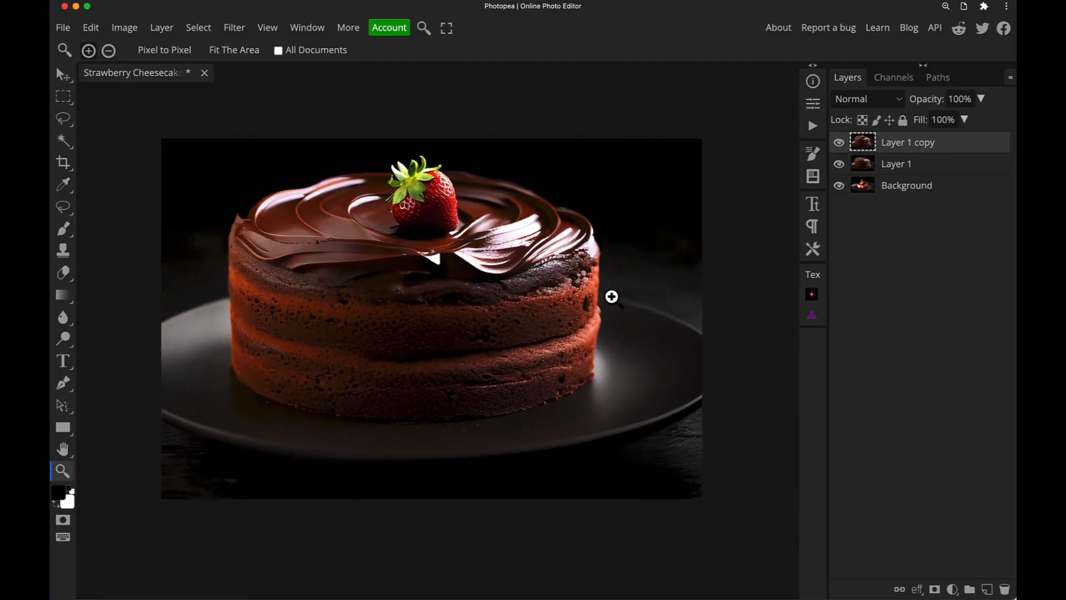
# Hide both chocolate cake layers to reveal the original strawberry cheesecake photo
pyautogui.click(840, 142)
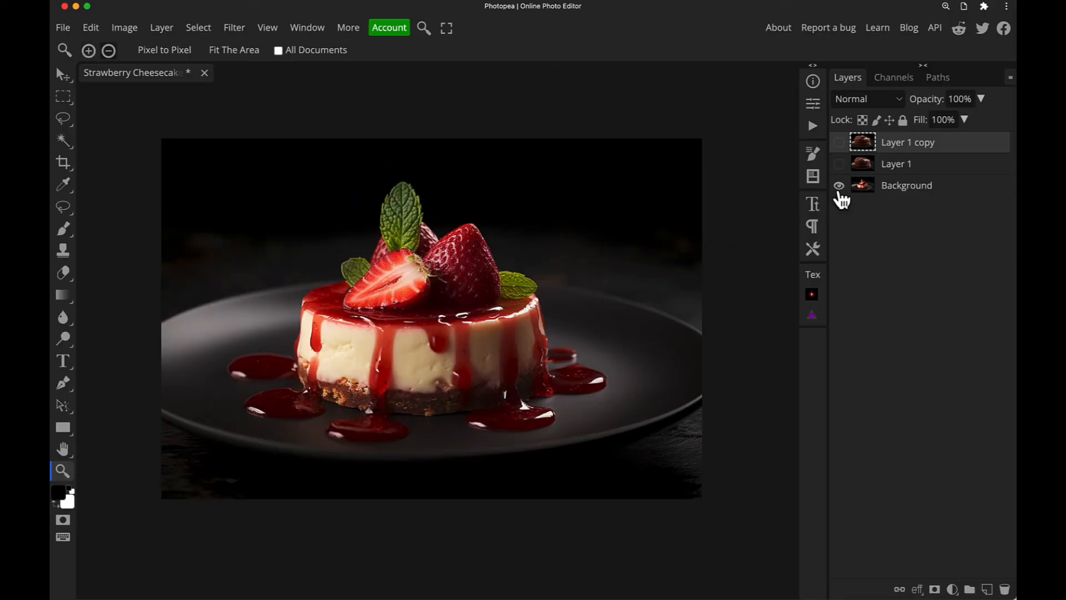
pyautogui.click(839, 185)
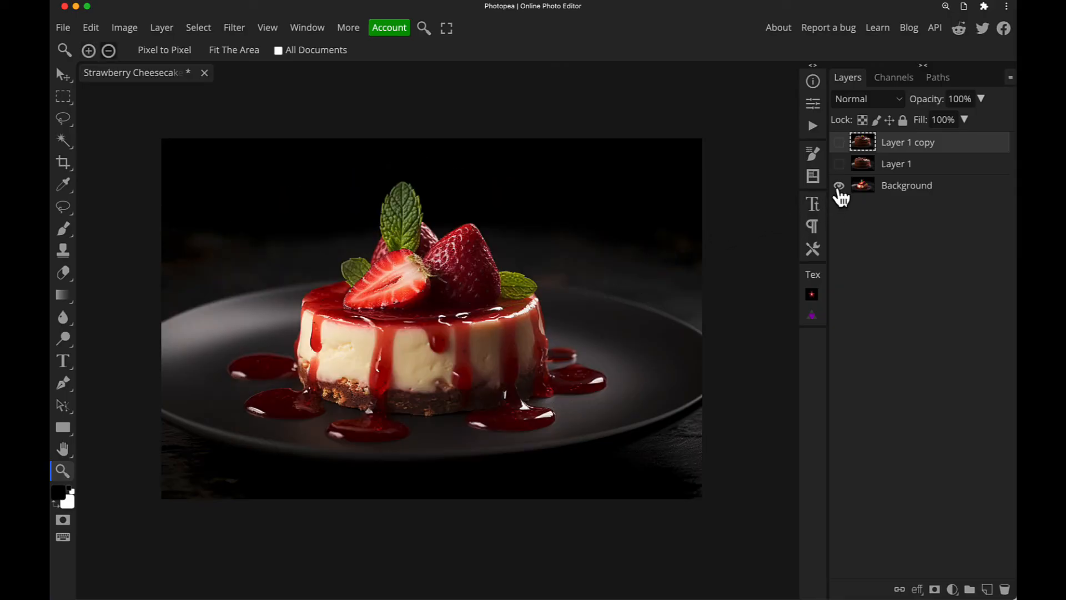